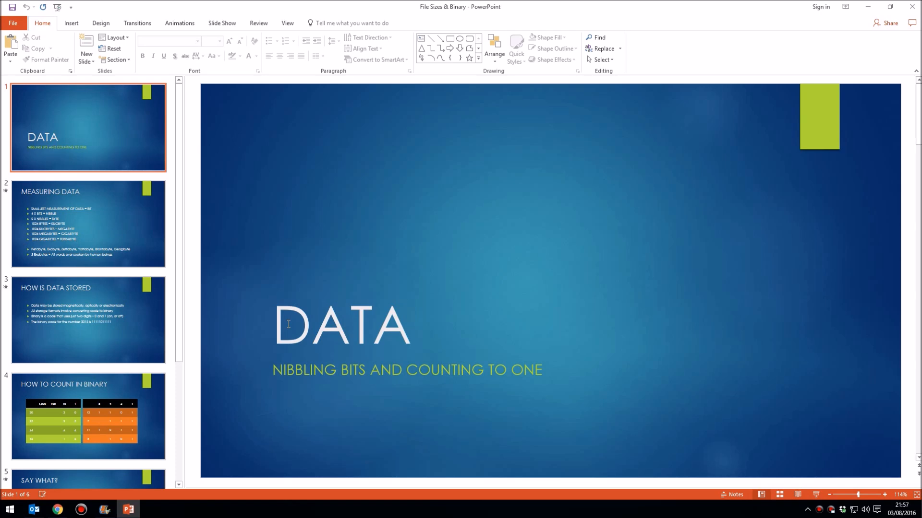
Step: Review the Measuring Data, How Is Data Stored and How to Count in Binary slides
{"action": "left_click", "coordinate": [89, 224]}
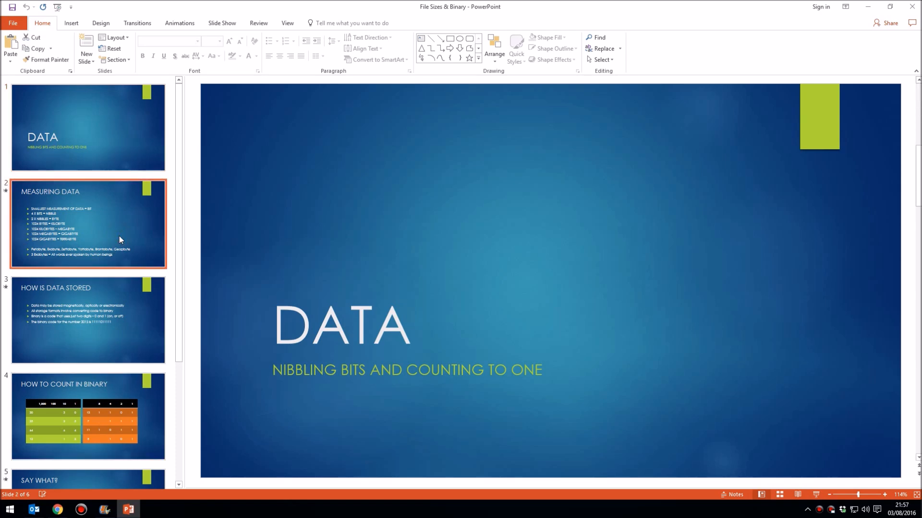
{"action": "left_click", "coordinate": [88, 224]}
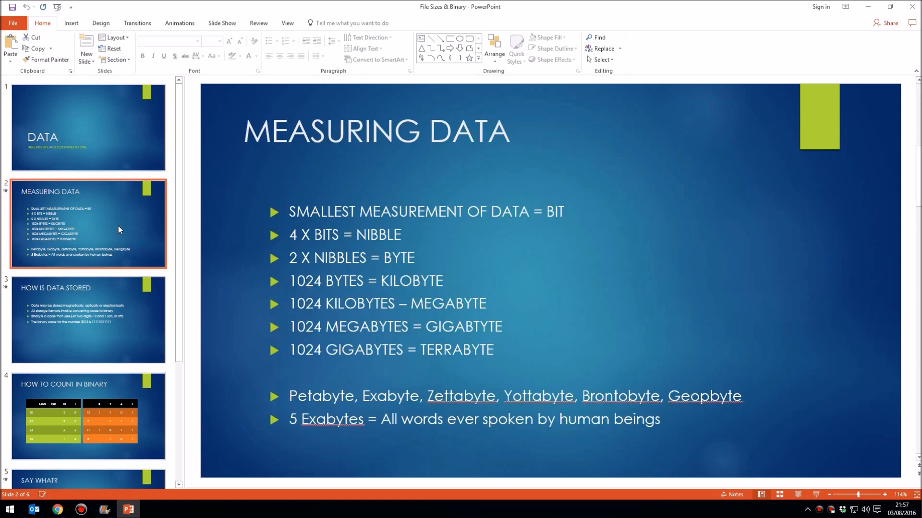
{"action": "mouse_move", "coordinate": [117, 322]}
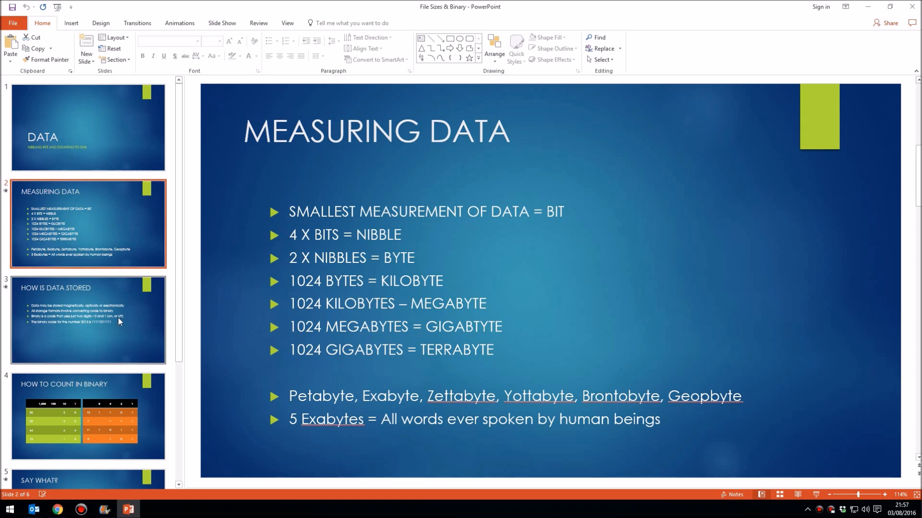
{"action": "left_click", "coordinate": [88, 320]}
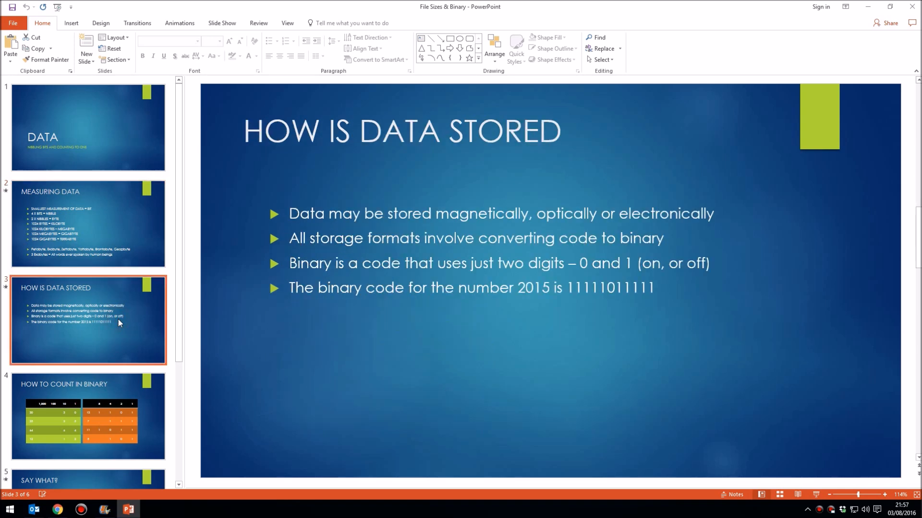
{"action": "mouse_move", "coordinate": [131, 247]}
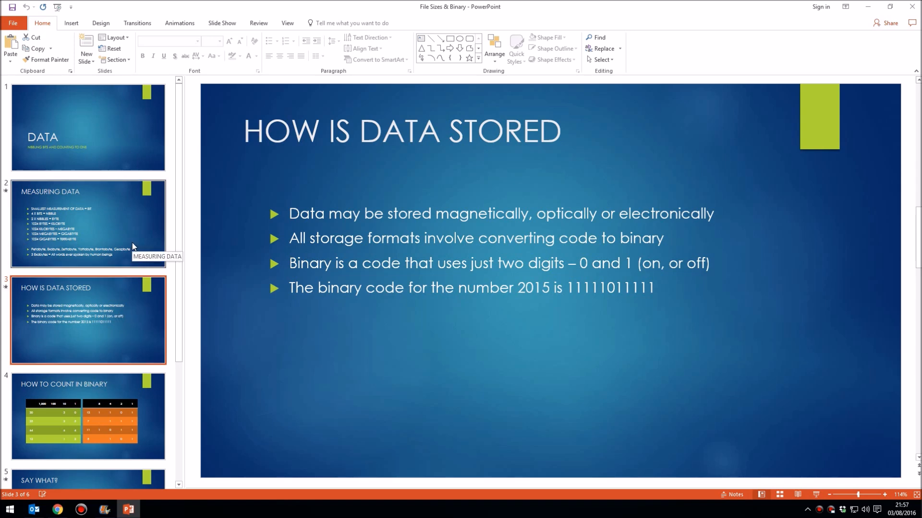
{"action": "mouse_move", "coordinate": [118, 384]}
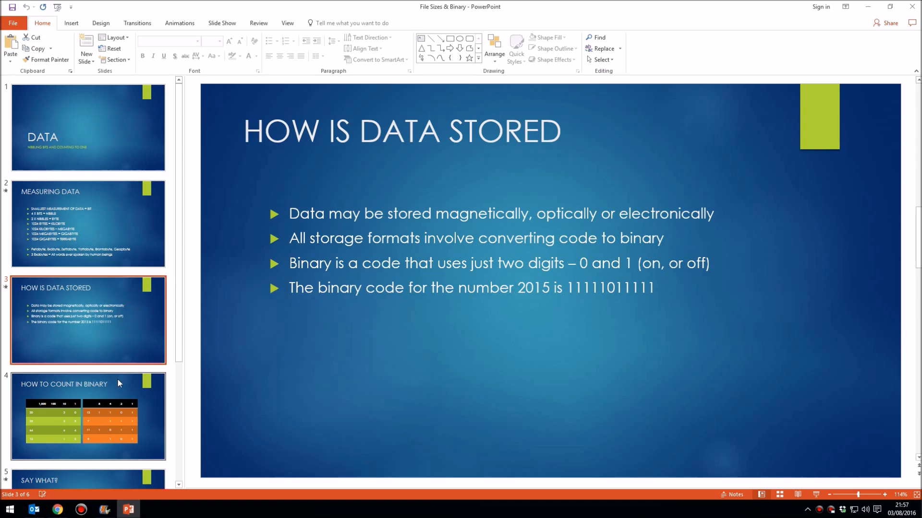
{"action": "left_click", "coordinate": [88, 416]}
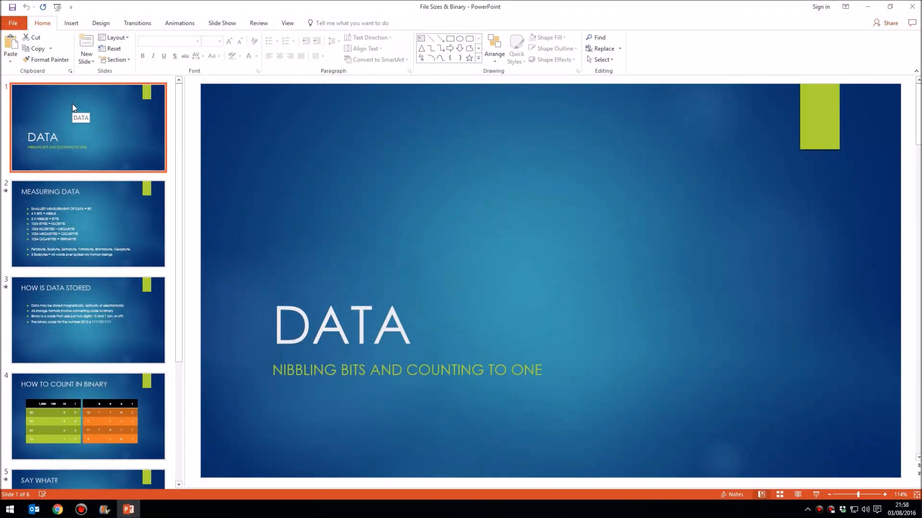
{"action": "mouse_move", "coordinate": [28, 108]}
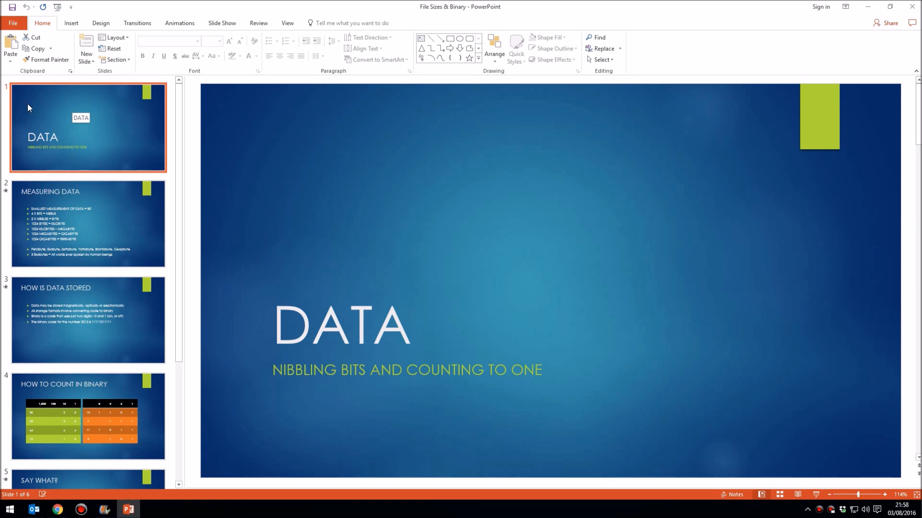
{"action": "left_click", "coordinate": [87, 224]}
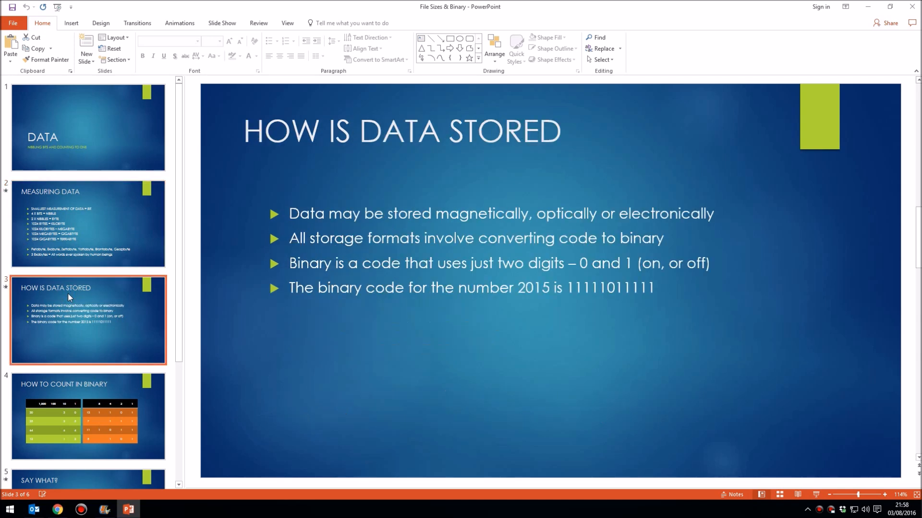
Step: Flick back through the binary table, Measuring Data, DATA title and How Is Data Stored slides
{"action": "left_click", "coordinate": [88, 415]}
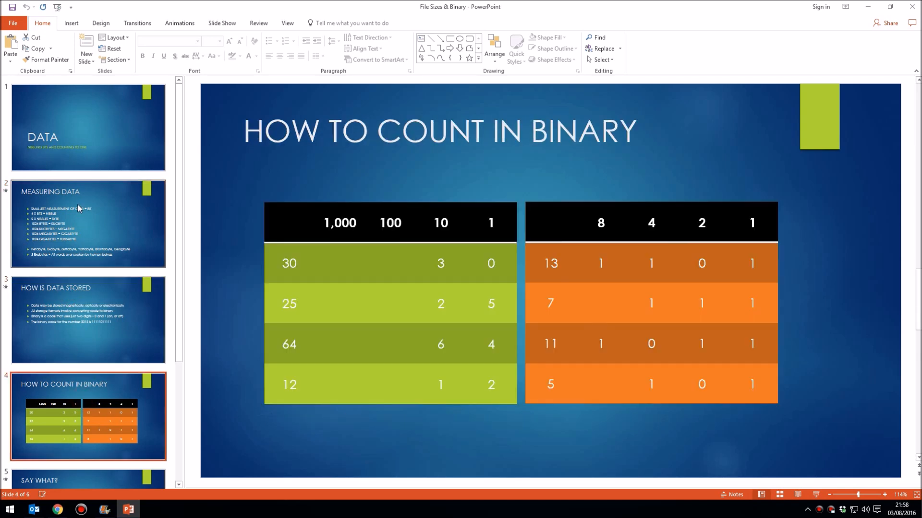
{"action": "left_click", "coordinate": [88, 223]}
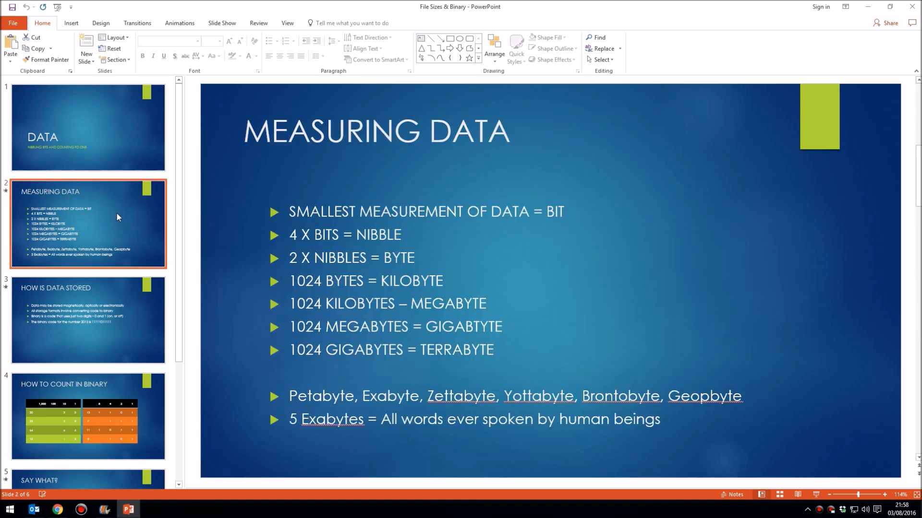
{"action": "mouse_move", "coordinate": [117, 218]}
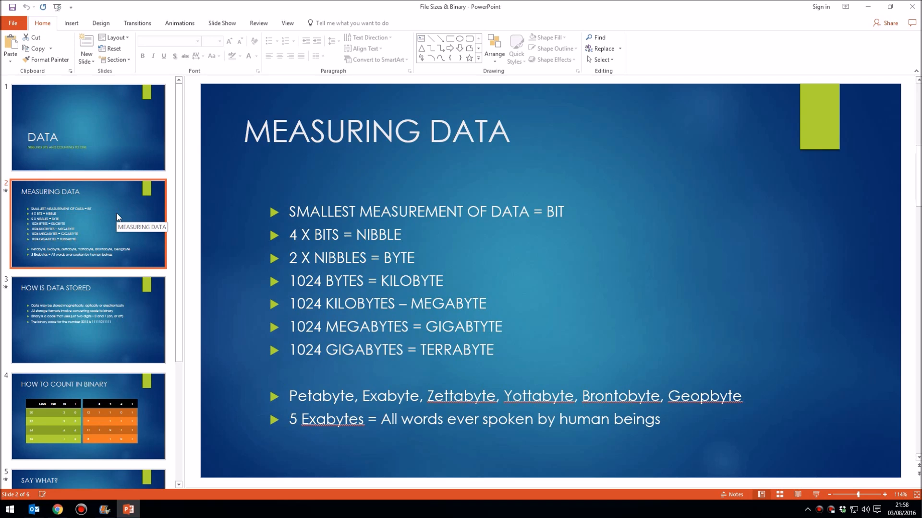
{"action": "left_click", "coordinate": [88, 127]}
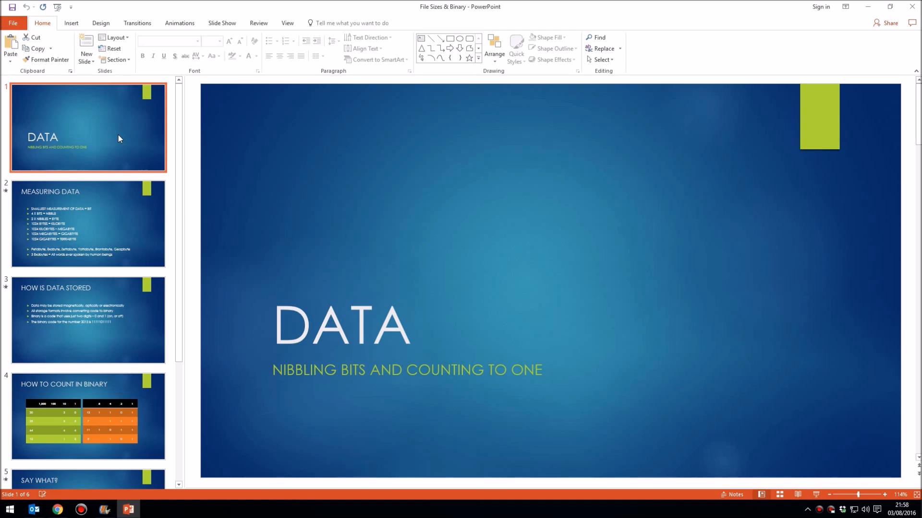
{"action": "mouse_move", "coordinate": [98, 292]}
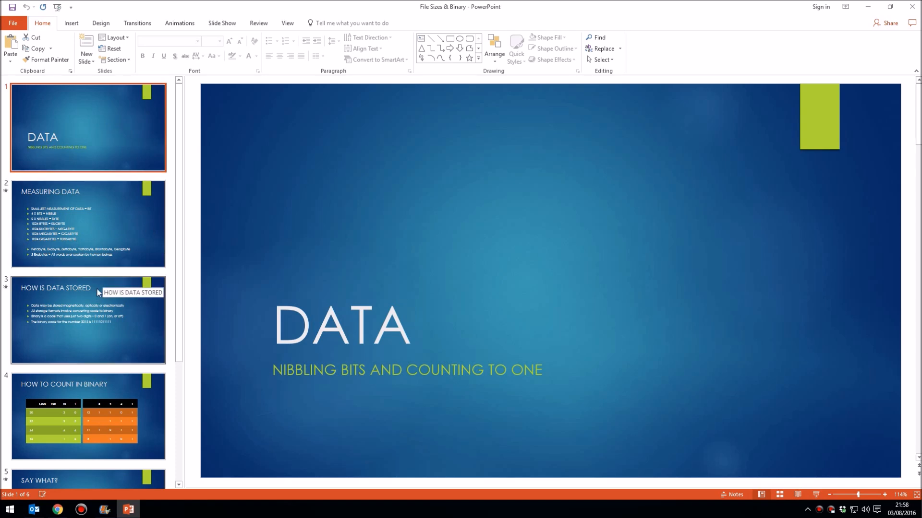
{"action": "left_click", "coordinate": [88, 320]}
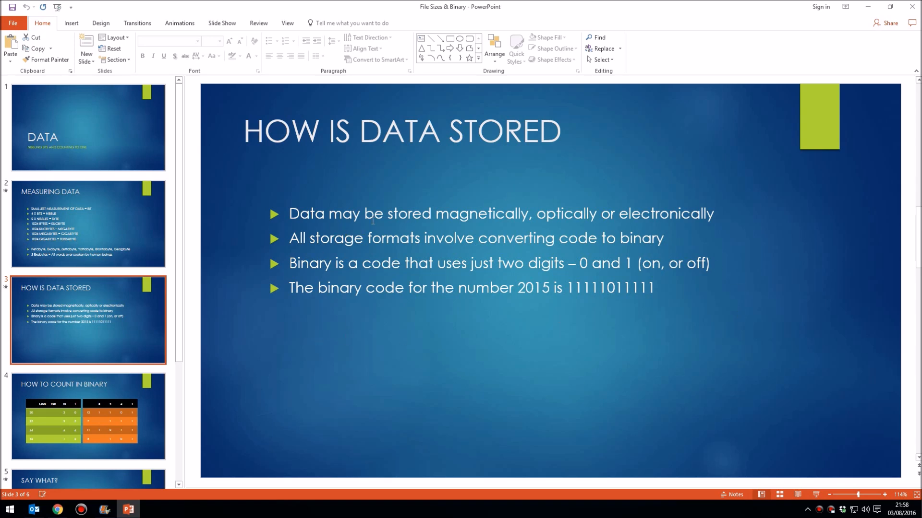
{"action": "mouse_move", "coordinate": [393, 279]}
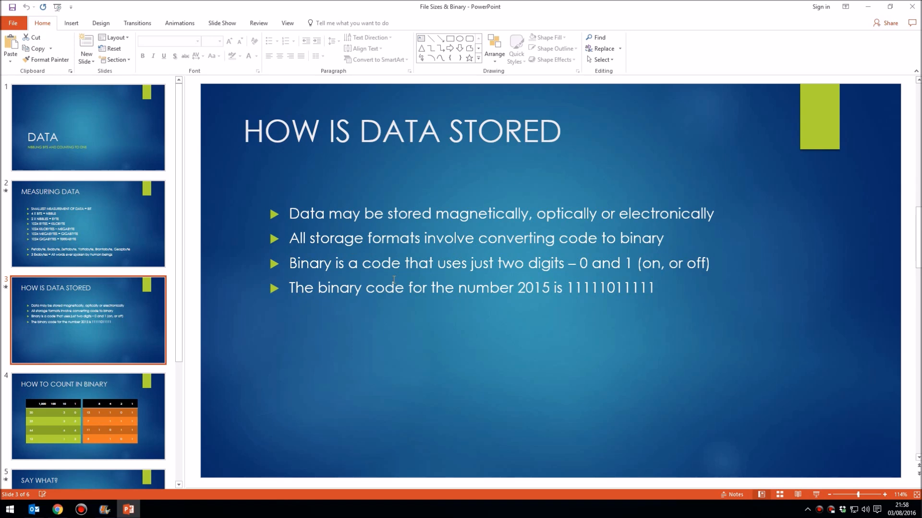
{"action": "left_click", "coordinate": [89, 416]}
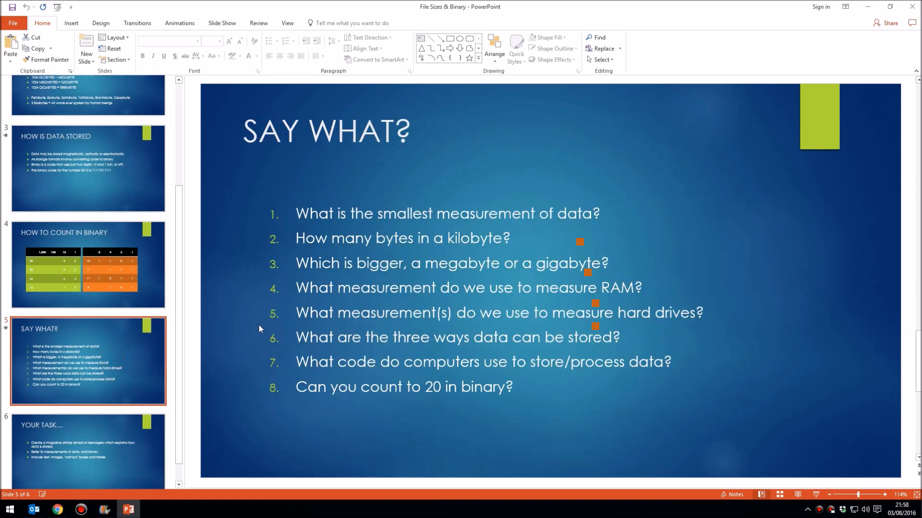
{"action": "mouse_move", "coordinate": [129, 351]}
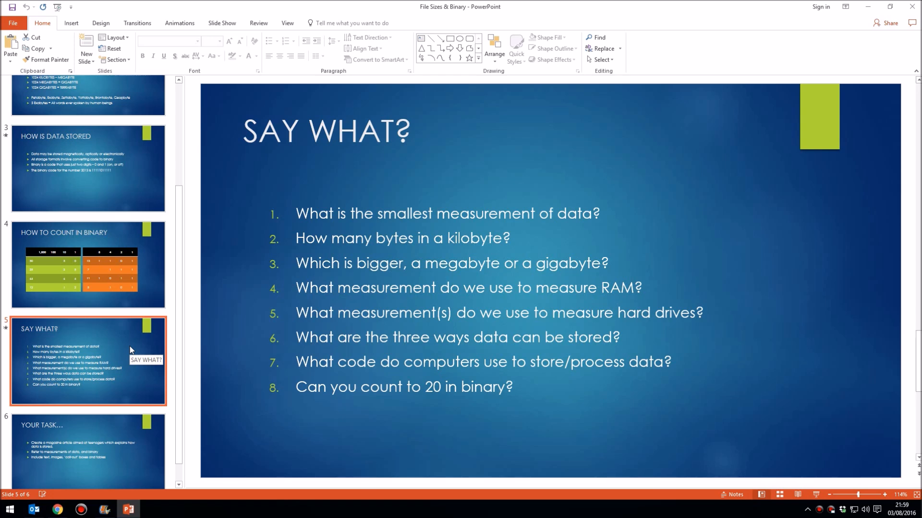
{"action": "mouse_move", "coordinate": [127, 349]}
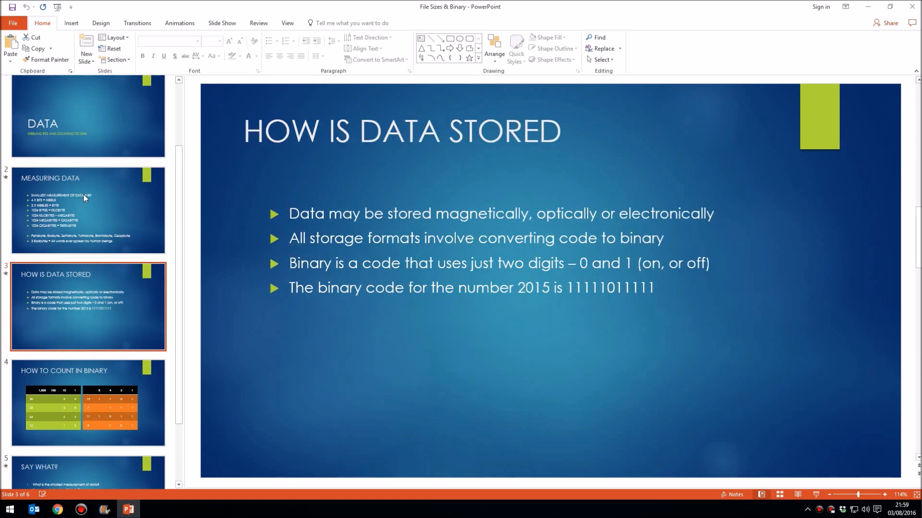
Step: Return to the DATA title slide so the show starts from the beginning
{"action": "left_click", "coordinate": [88, 118]}
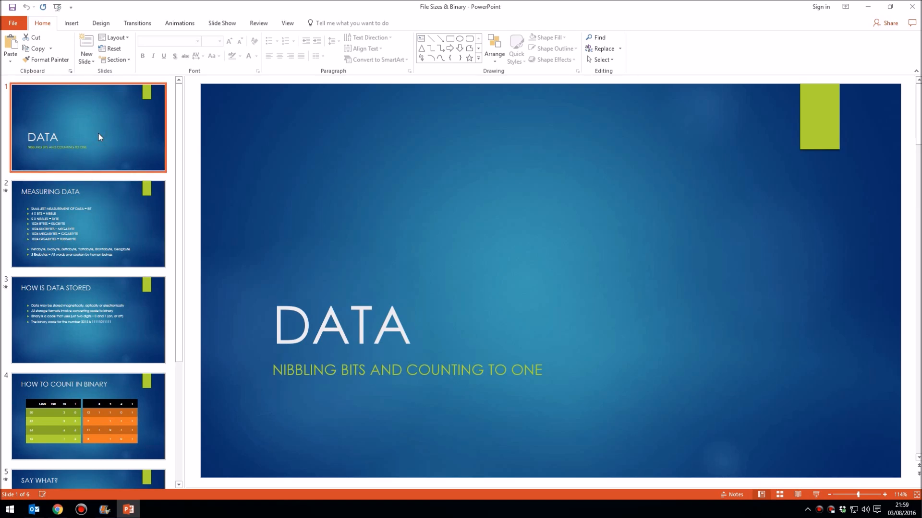
{"action": "mouse_move", "coordinate": [103, 126]}
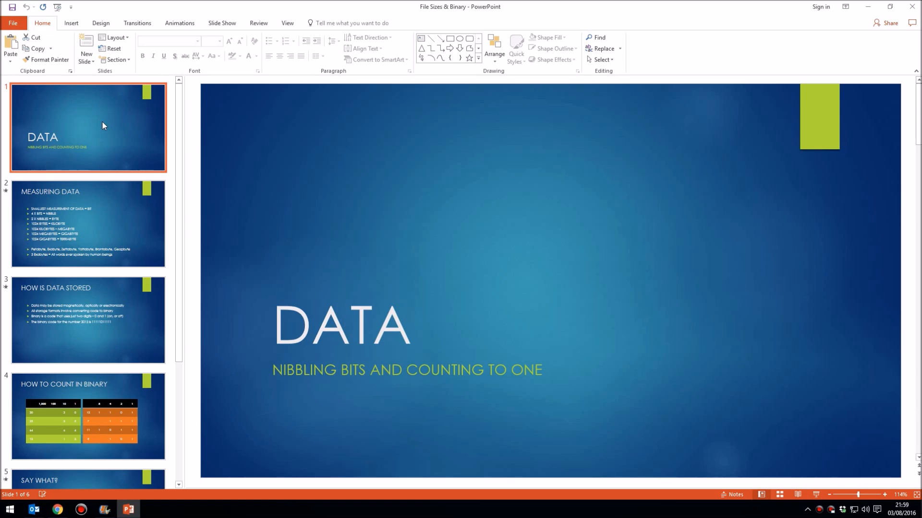
{"action": "mouse_move", "coordinate": [98, 124]}
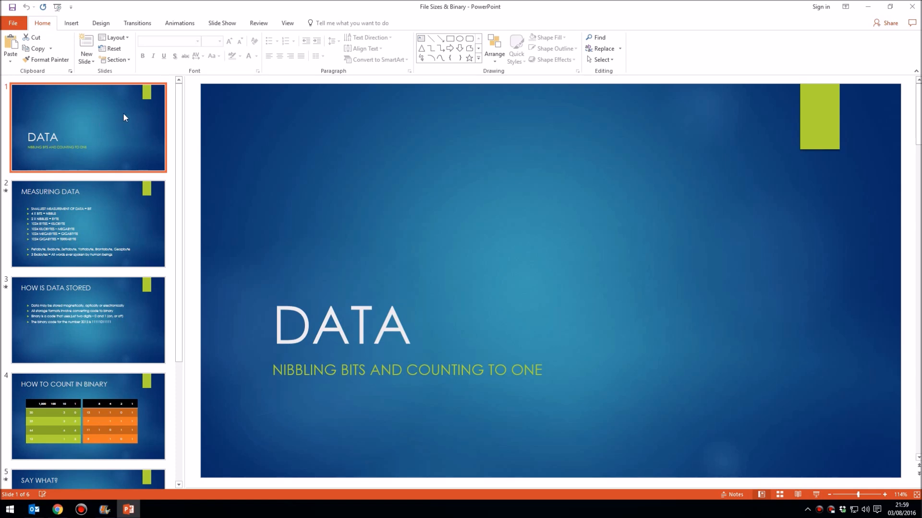
{"action": "mouse_move", "coordinate": [221, 23]}
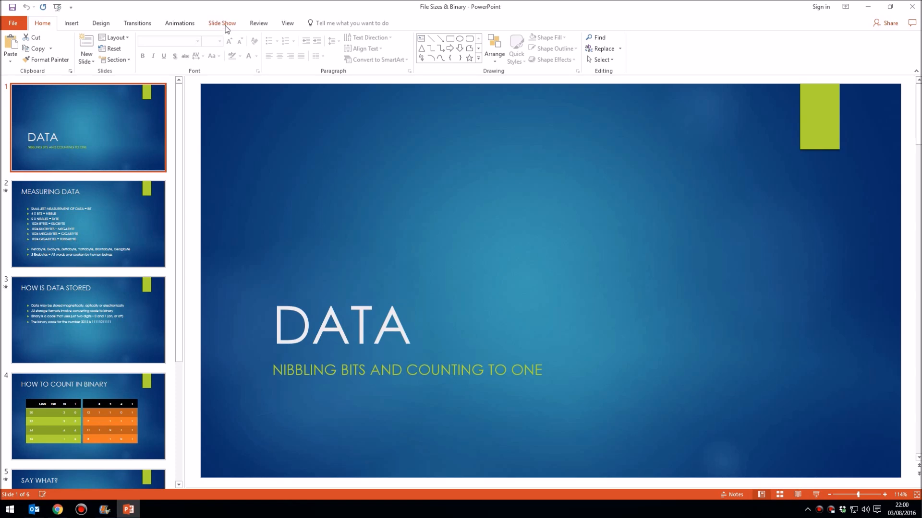
{"action": "left_click", "coordinate": [221, 23]}
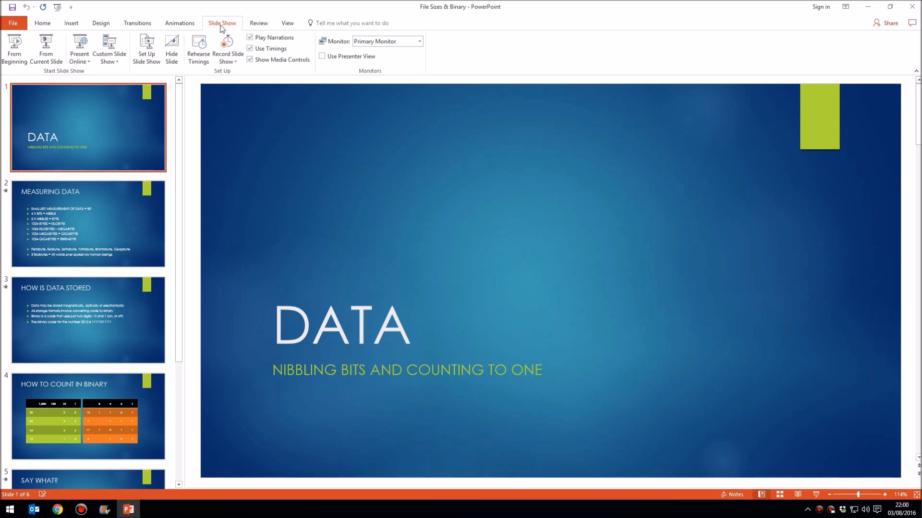
{"action": "mouse_move", "coordinate": [228, 42]}
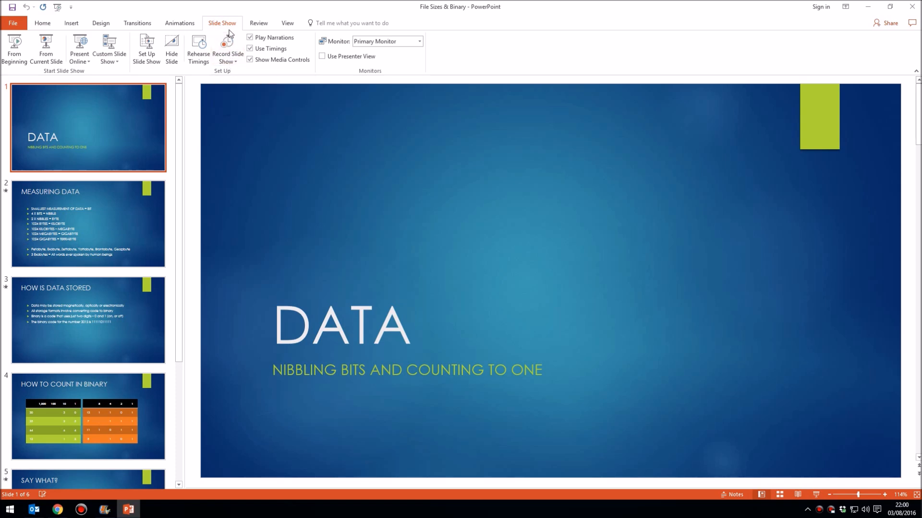
{"action": "mouse_move", "coordinate": [227, 41]}
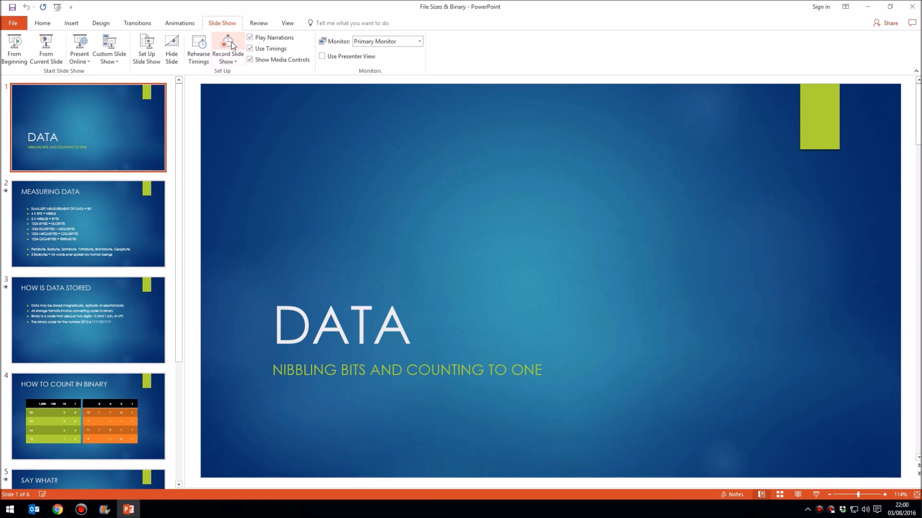
Step: Bring up Record Slide Show with narrations, ink and laser pointer kept checked
{"action": "left_click", "coordinate": [228, 44]}
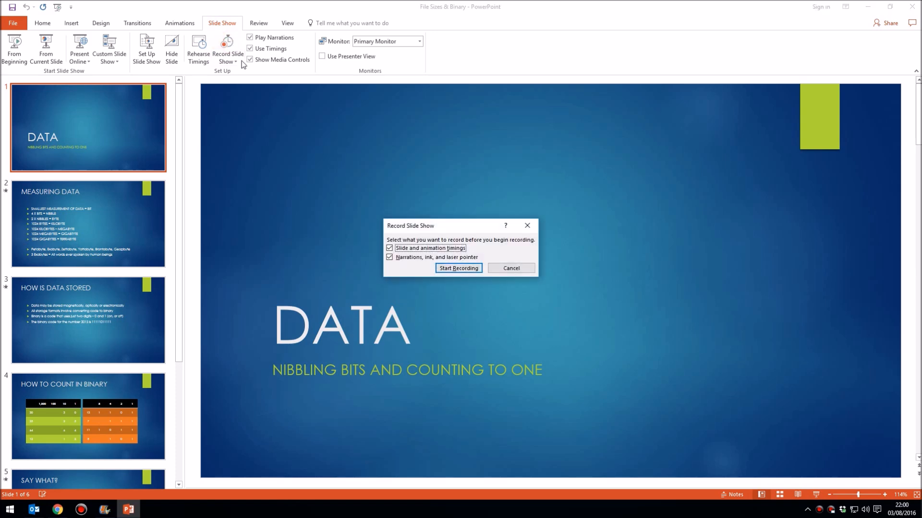
{"action": "mouse_move", "coordinate": [585, 232]}
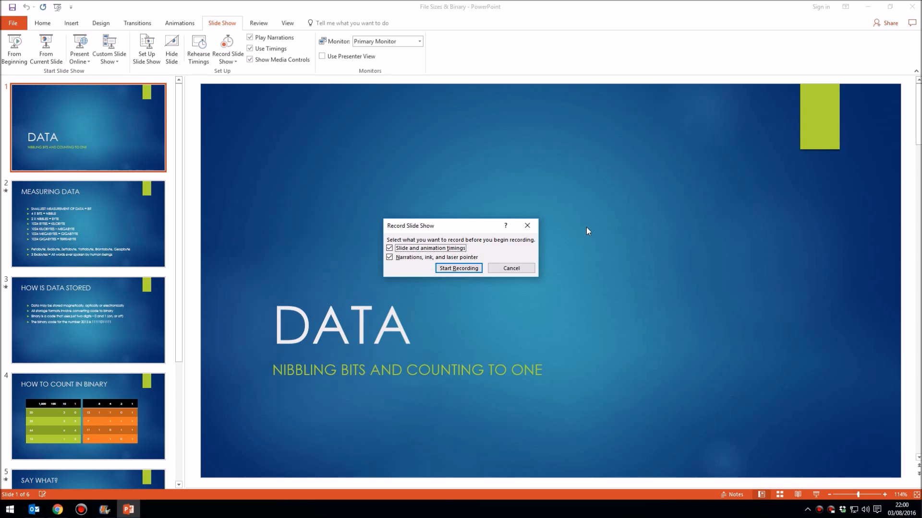
{"action": "left_click", "coordinate": [390, 248]}
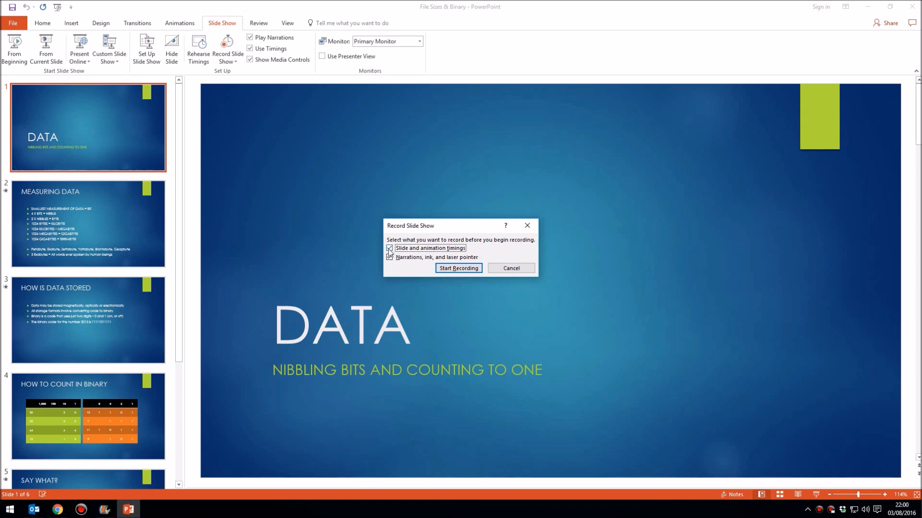
{"action": "left_click", "coordinate": [390, 257]}
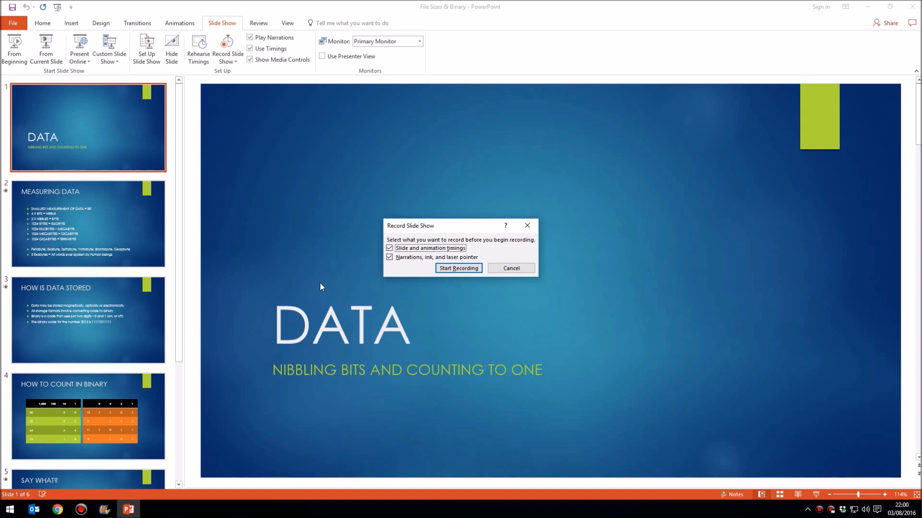
{"action": "mouse_move", "coordinate": [347, 145]}
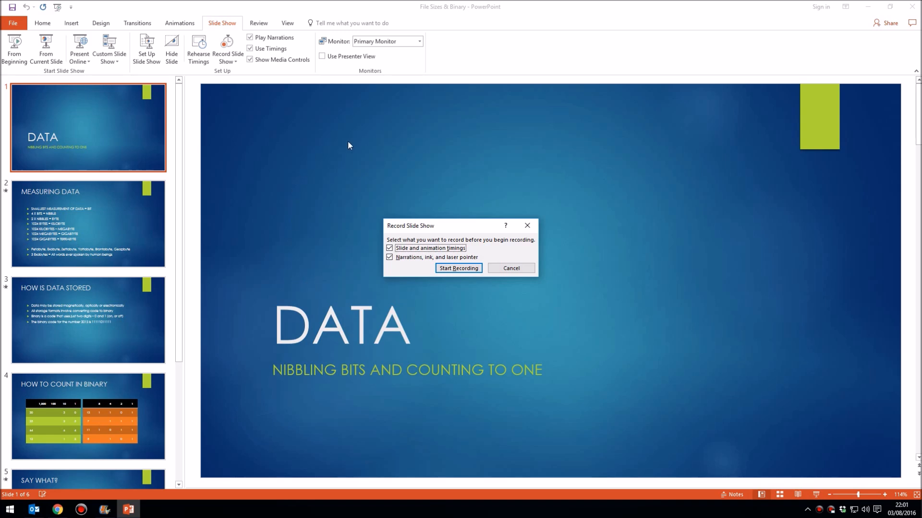
{"action": "mouse_move", "coordinate": [304, 171]}
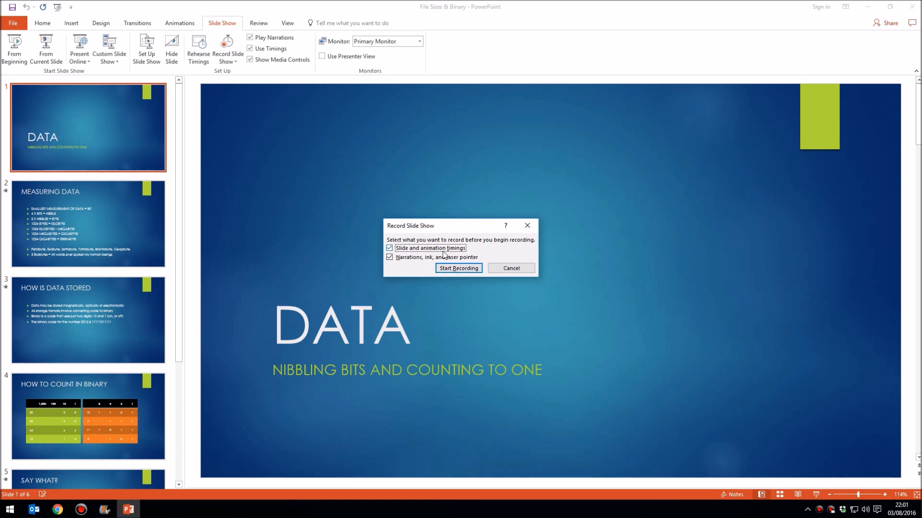
{"action": "mouse_move", "coordinate": [52, 247]}
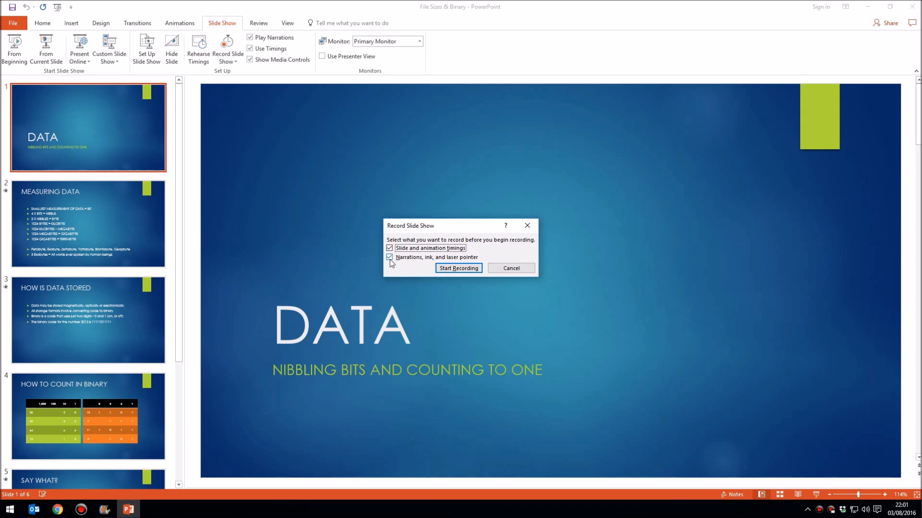
{"action": "mouse_move", "coordinate": [415, 265]}
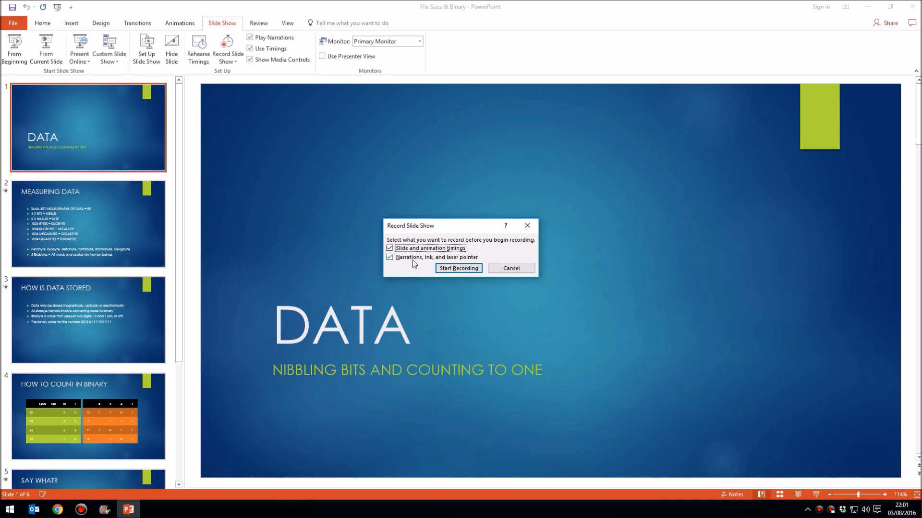
{"action": "mouse_move", "coordinate": [430, 261]}
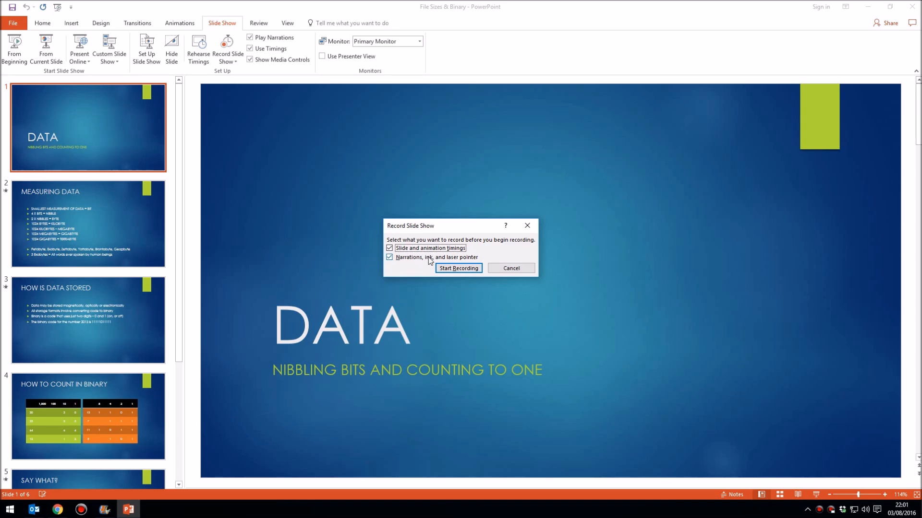
{"action": "mouse_move", "coordinate": [397, 274]}
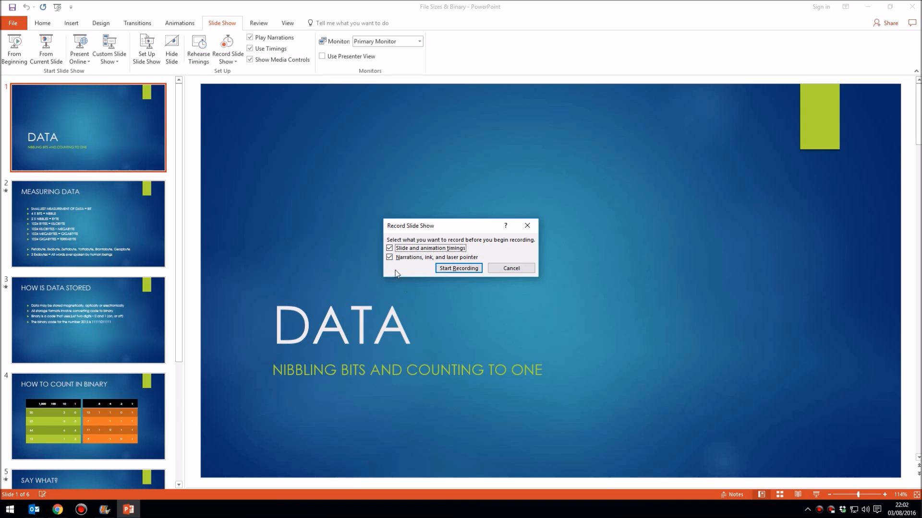
{"action": "mouse_move", "coordinate": [297, 248]}
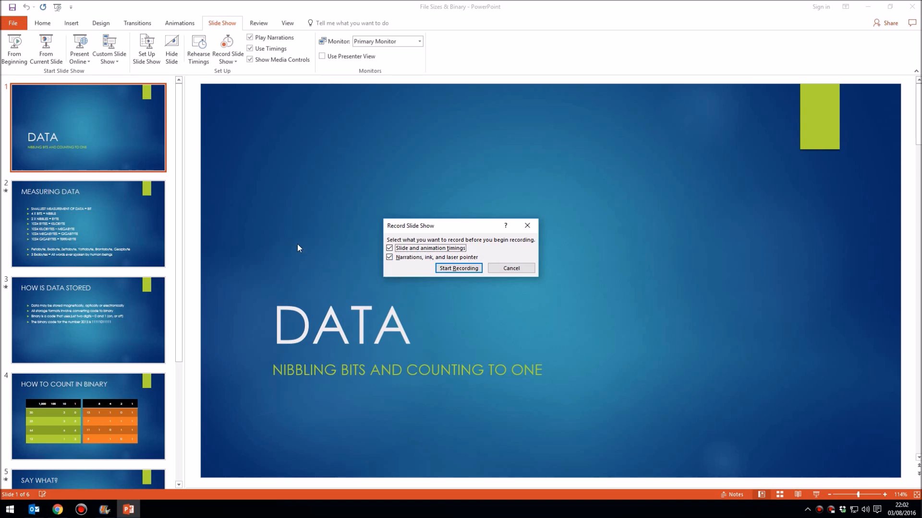
{"action": "mouse_move", "coordinate": [304, 164]}
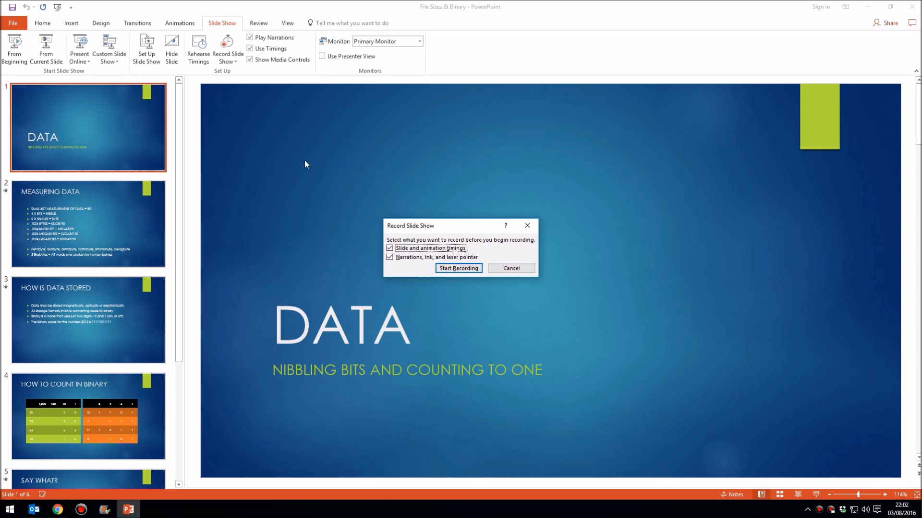
{"action": "mouse_move", "coordinate": [456, 194]}
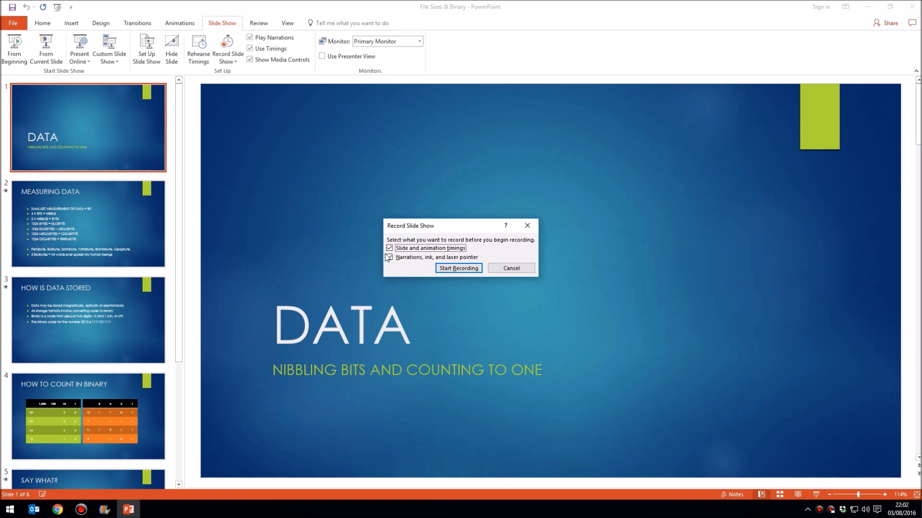
Step: Confirm both slide timings and narrations with ink remain set to be captured
{"action": "left_click", "coordinate": [389, 258]}
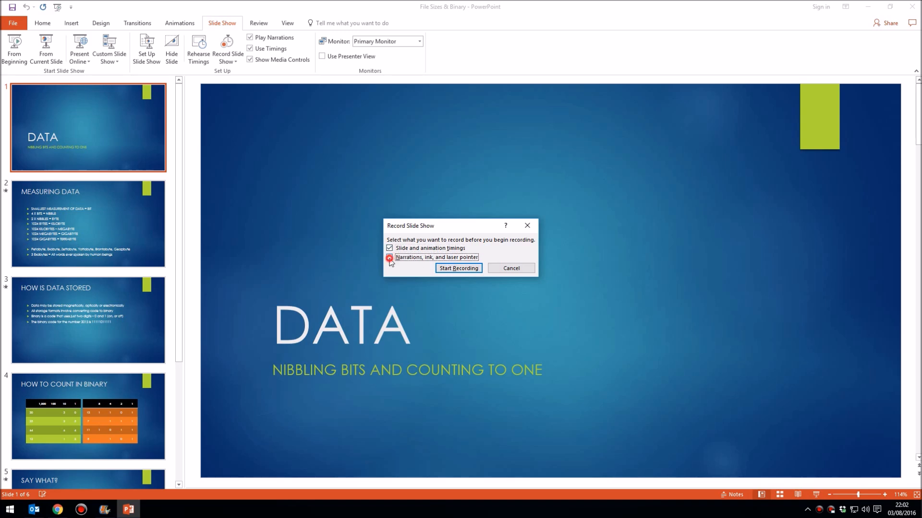
{"action": "left_click", "coordinate": [389, 259]}
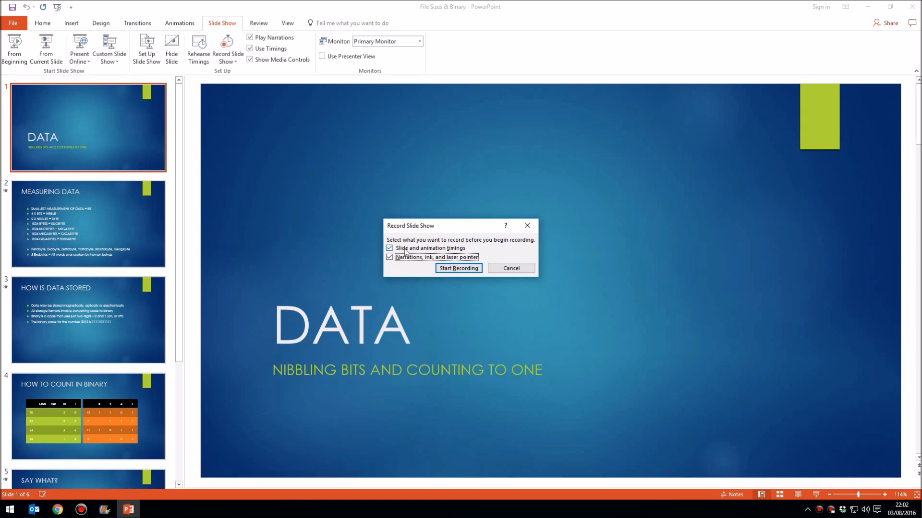
{"action": "left_click", "coordinate": [388, 248]}
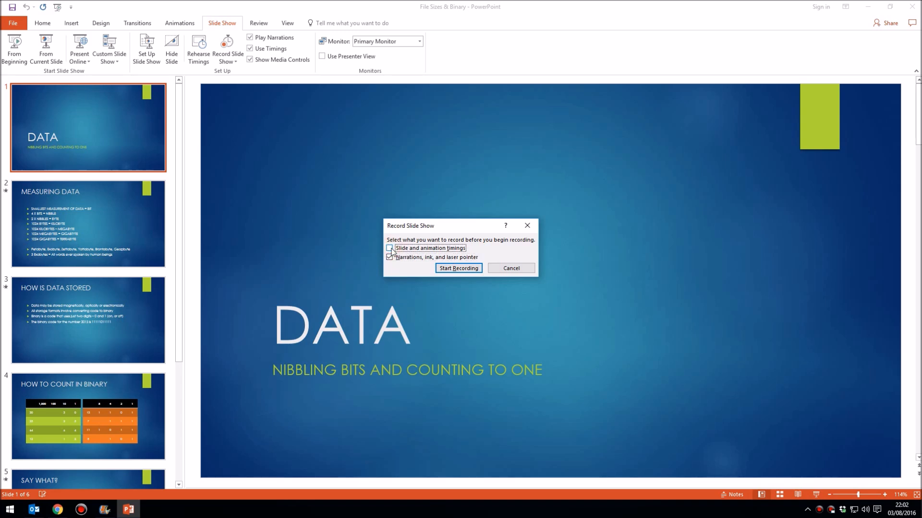
{"action": "left_click", "coordinate": [389, 248]}
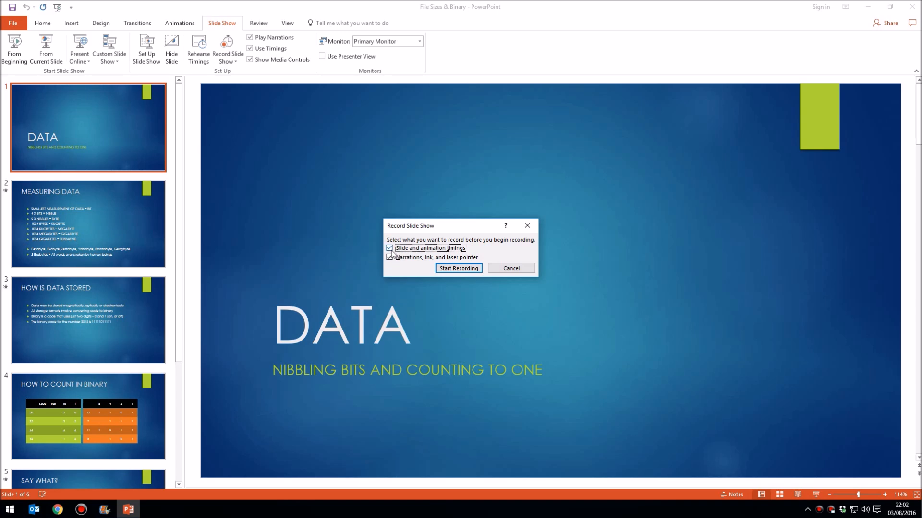
{"action": "mouse_move", "coordinate": [435, 299]}
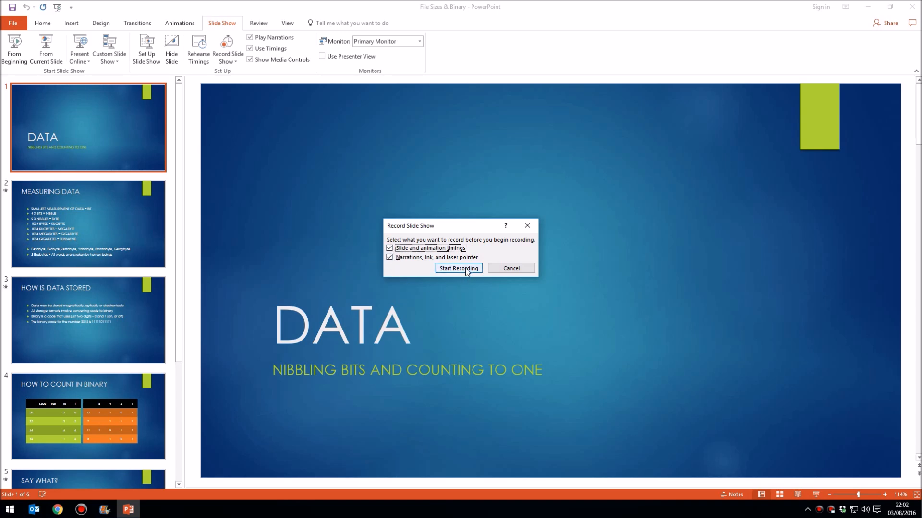
Step: Start recording the narrated show from the title slide and resume after the pause
{"action": "left_click", "coordinate": [459, 268]}
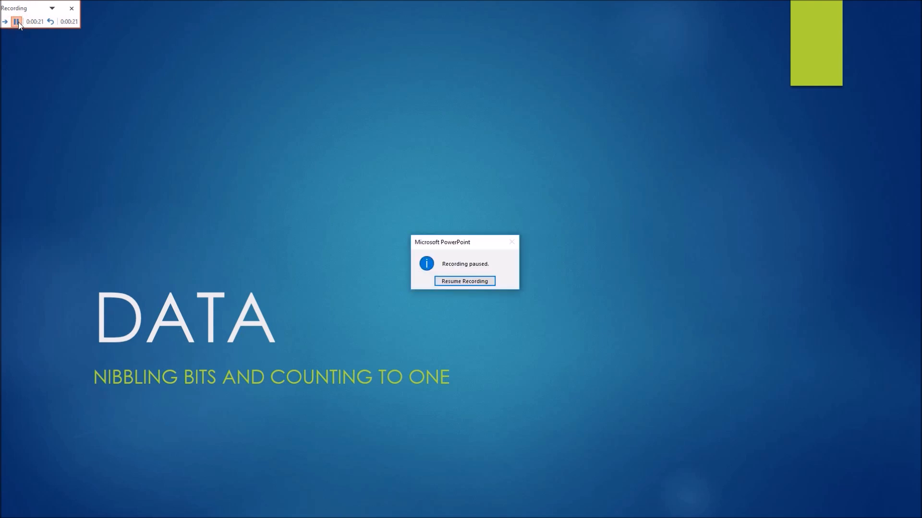
{"action": "mouse_move", "coordinate": [321, 105]}
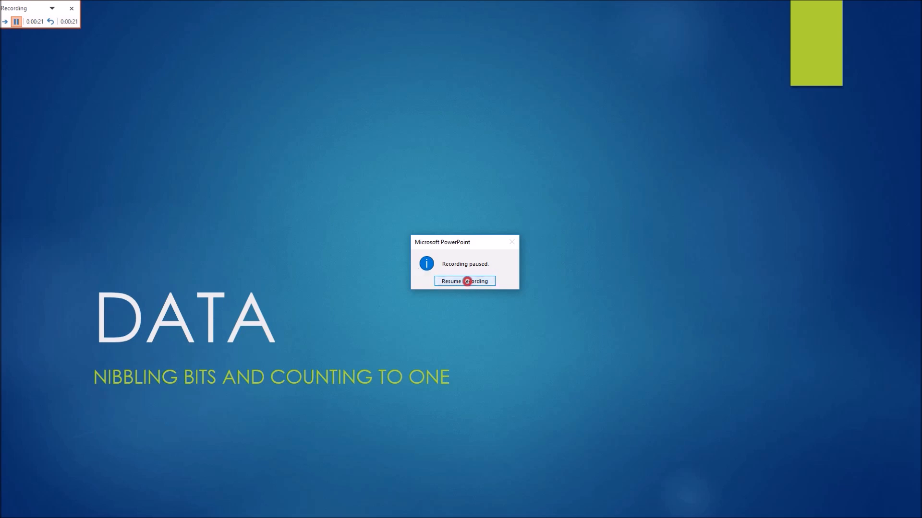
{"action": "left_click", "coordinate": [464, 281]}
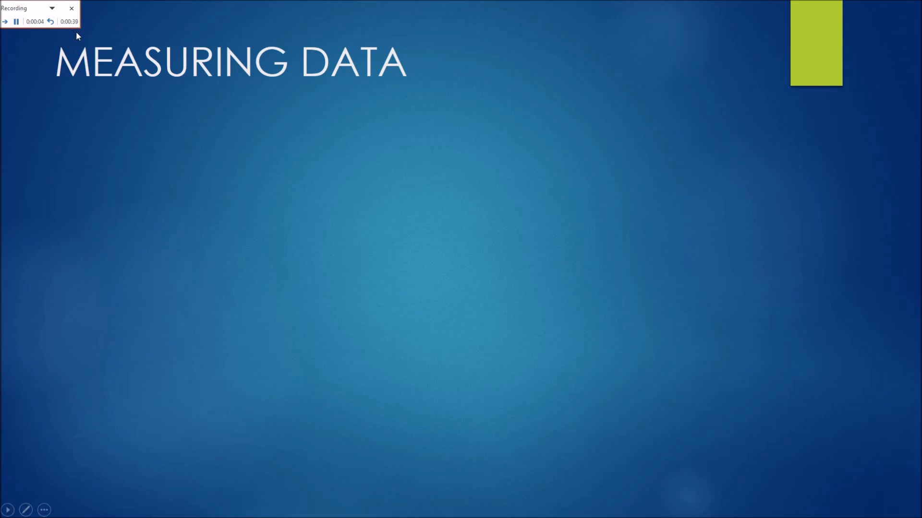
{"action": "mouse_move", "coordinate": [57, 94]}
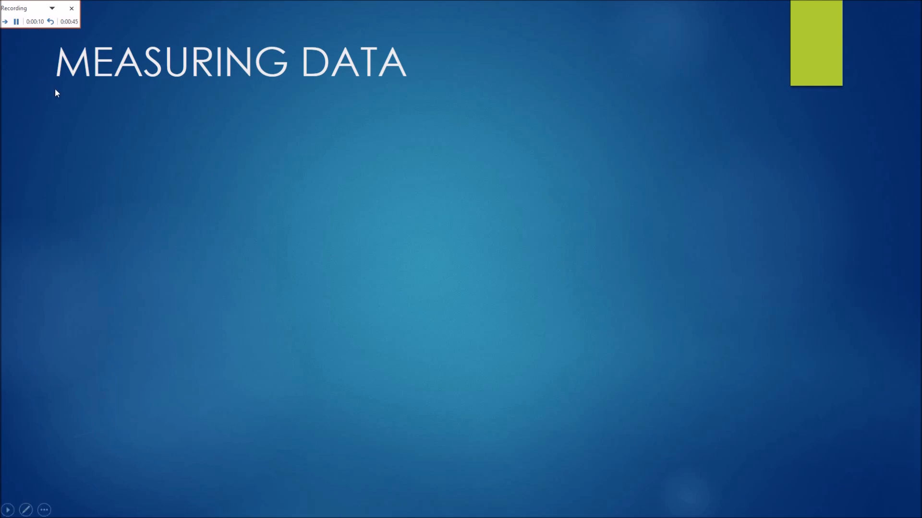
{"action": "mouse_move", "coordinate": [267, 157]}
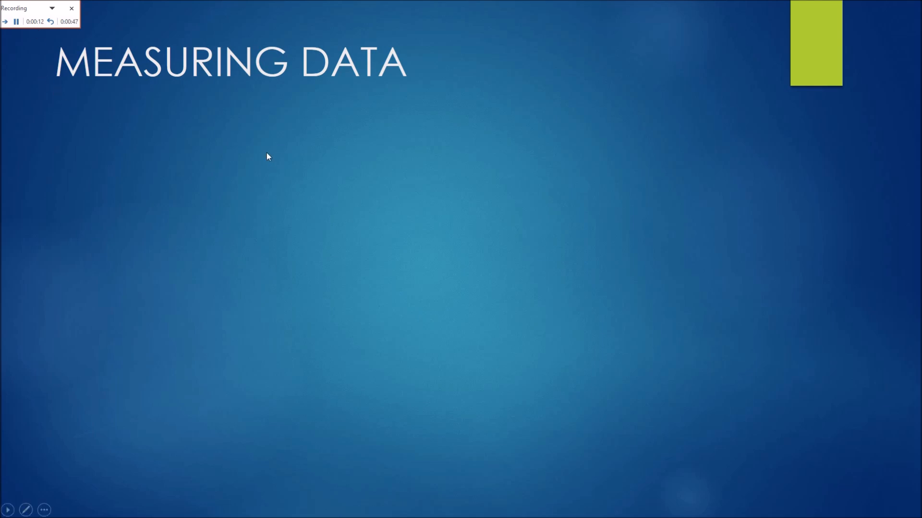
Step: Narrate through the remaining slides to the Say What? quiz and end the recording
{"action": "left_click", "coordinate": [471, 153]}
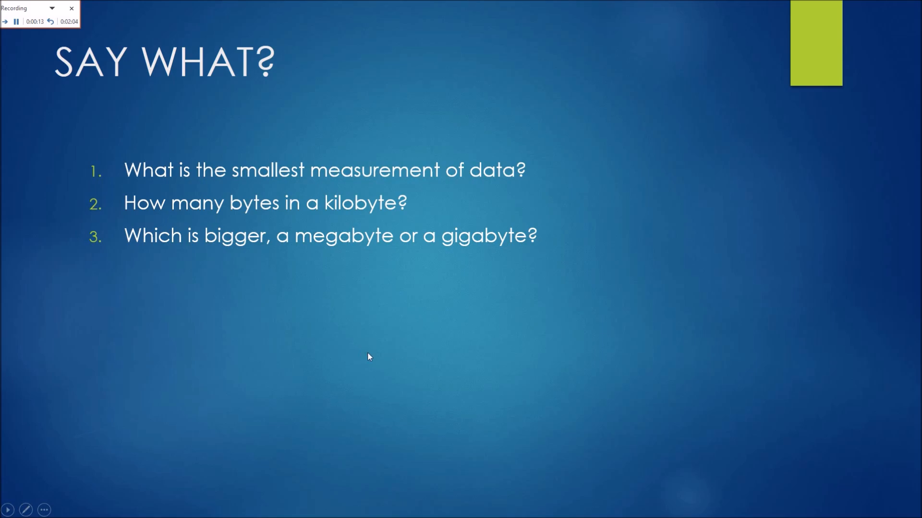
{"action": "key", "text": "Escape"}
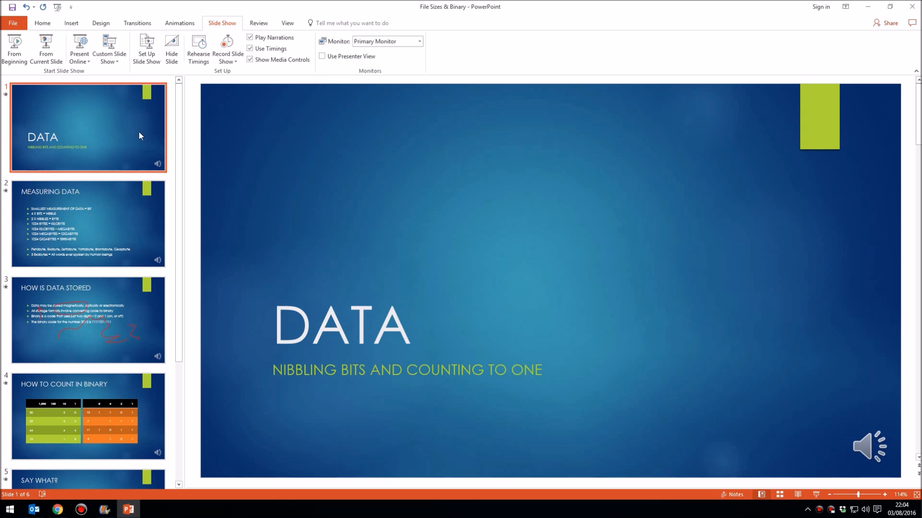
{"action": "mouse_move", "coordinate": [115, 135]}
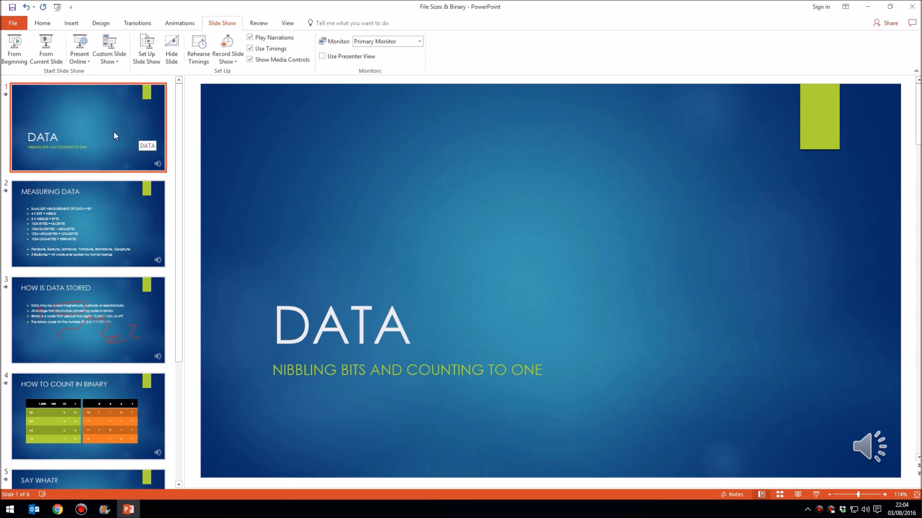
Step: Play back the title slide's recorded narration clip and stop it
{"action": "left_click", "coordinate": [860, 445]}
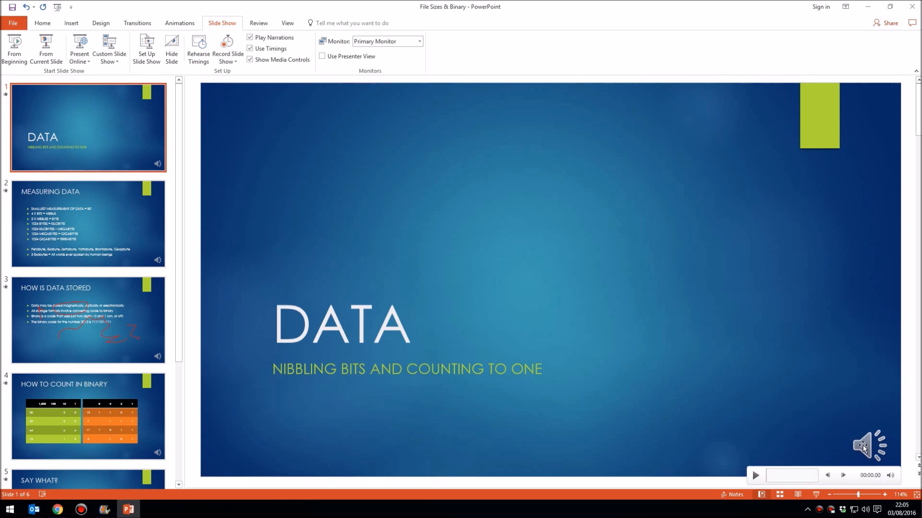
{"action": "mouse_move", "coordinate": [833, 471]}
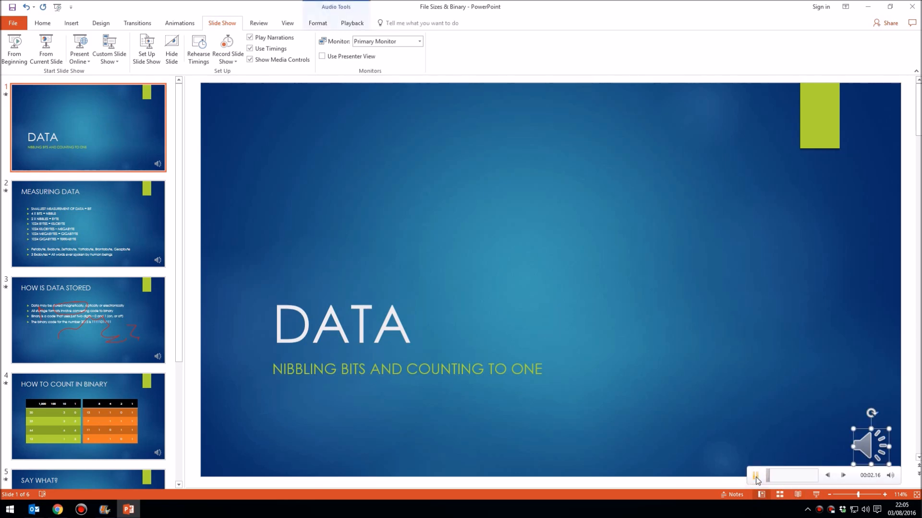
{"action": "left_click", "coordinate": [755, 475]}
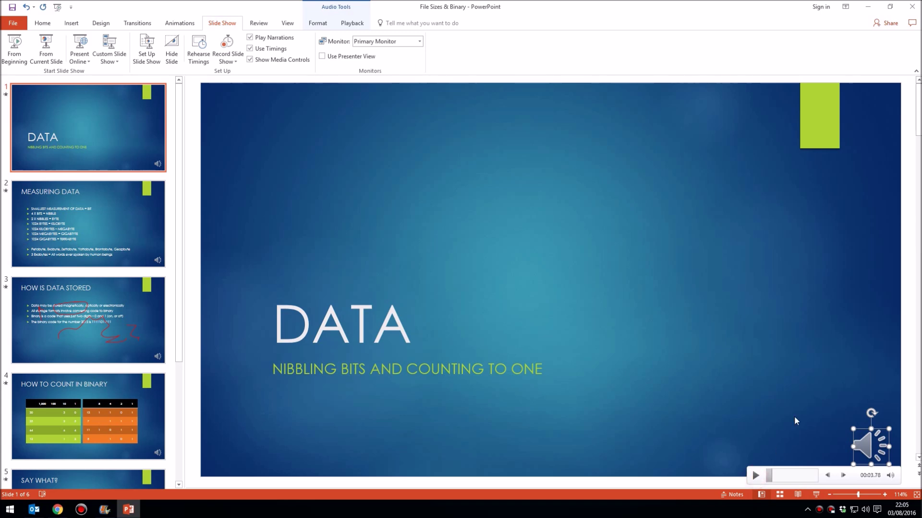
{"action": "mouse_move", "coordinate": [608, 276]}
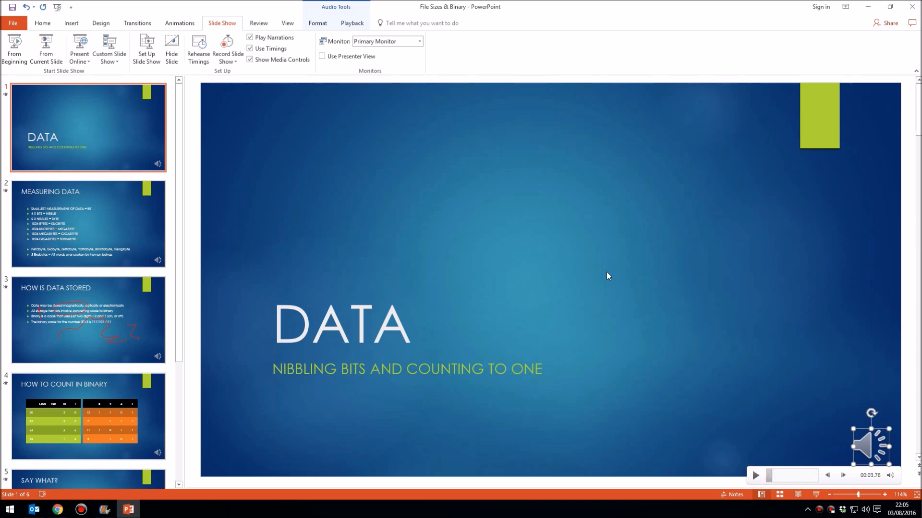
Step: Check the Measuring Data narration, then show How Is Data Stored with its red ink annotations
{"action": "left_click", "coordinate": [88, 224]}
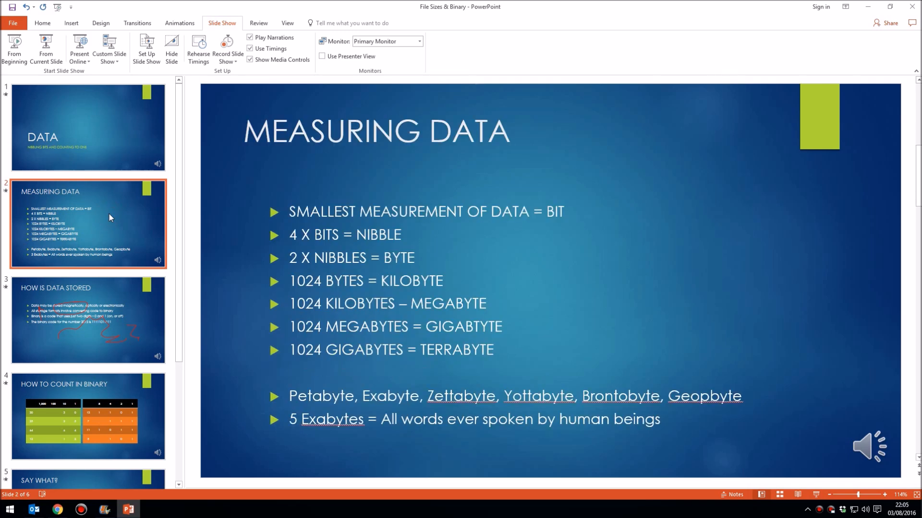
{"action": "left_click", "coordinate": [864, 446]}
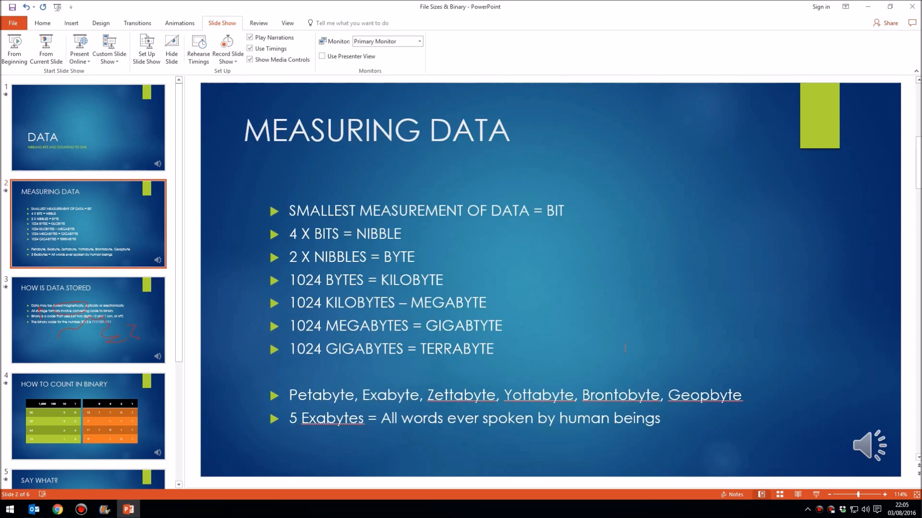
{"action": "mouse_move", "coordinate": [258, 282]}
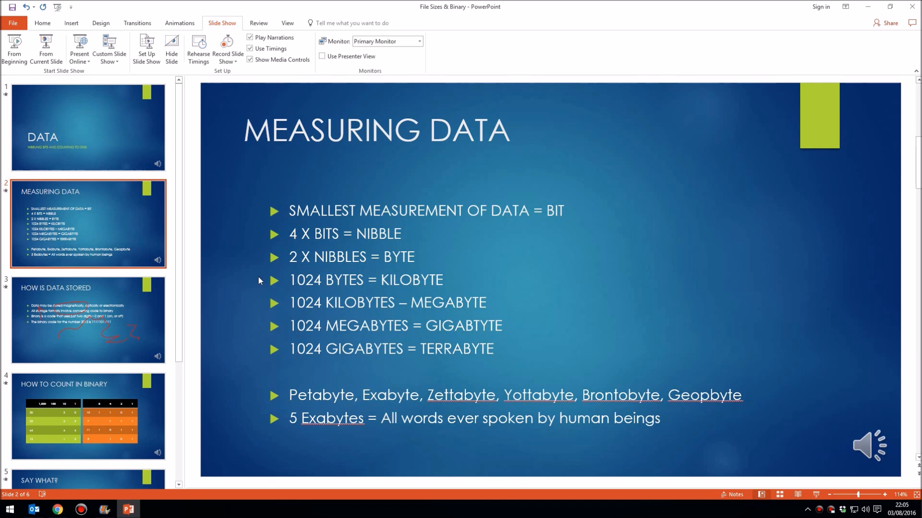
{"action": "left_click", "coordinate": [89, 319]}
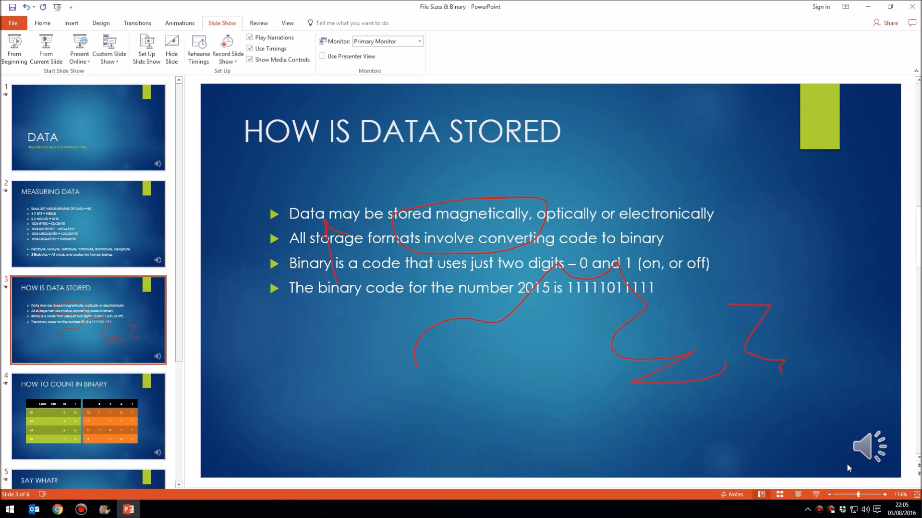
{"action": "mouse_move", "coordinate": [816, 494]}
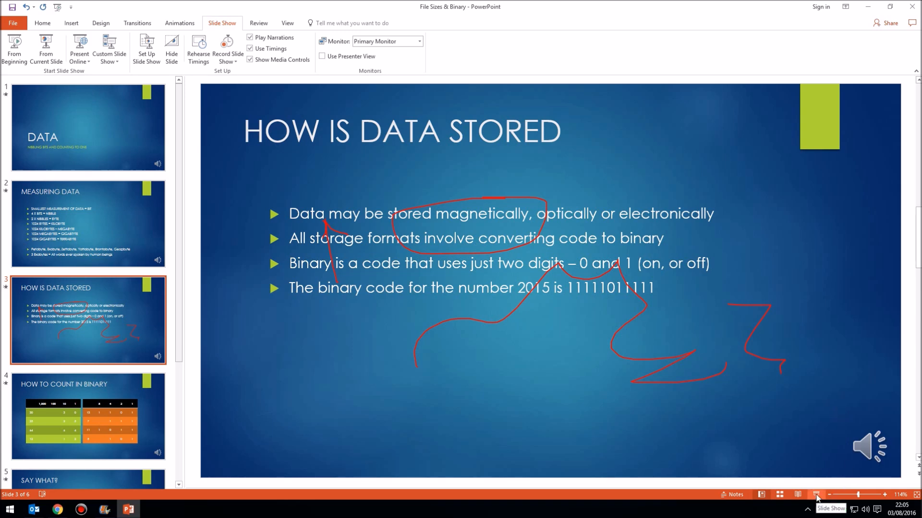
{"action": "mouse_move", "coordinate": [841, 351]}
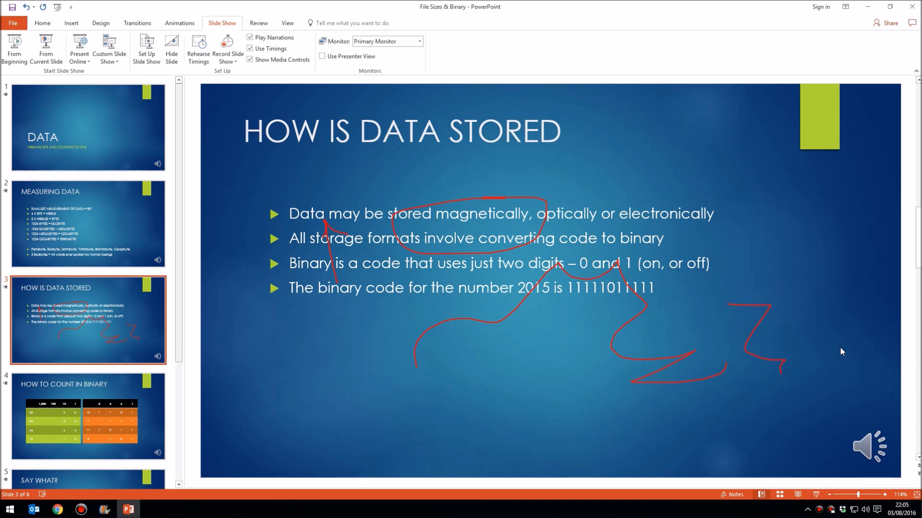
{"action": "mouse_move", "coordinate": [407, 195]}
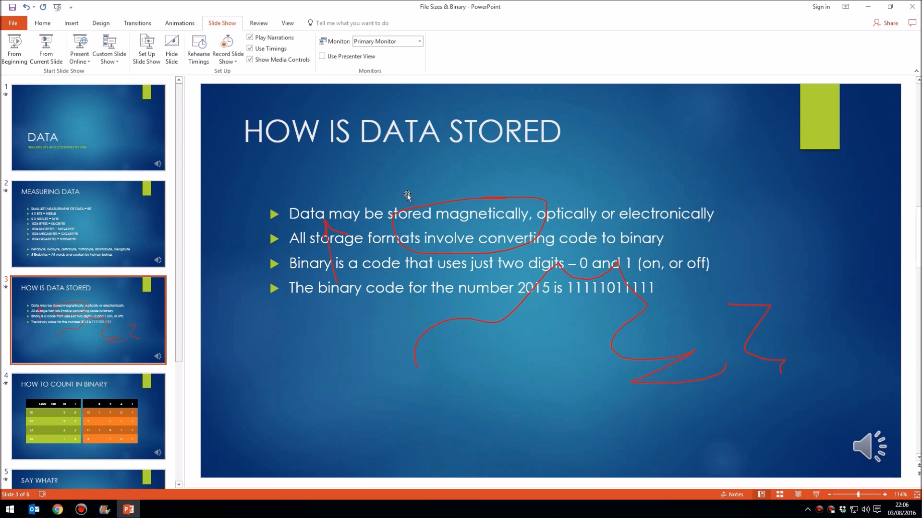
{"action": "mouse_move", "coordinate": [413, 190]}
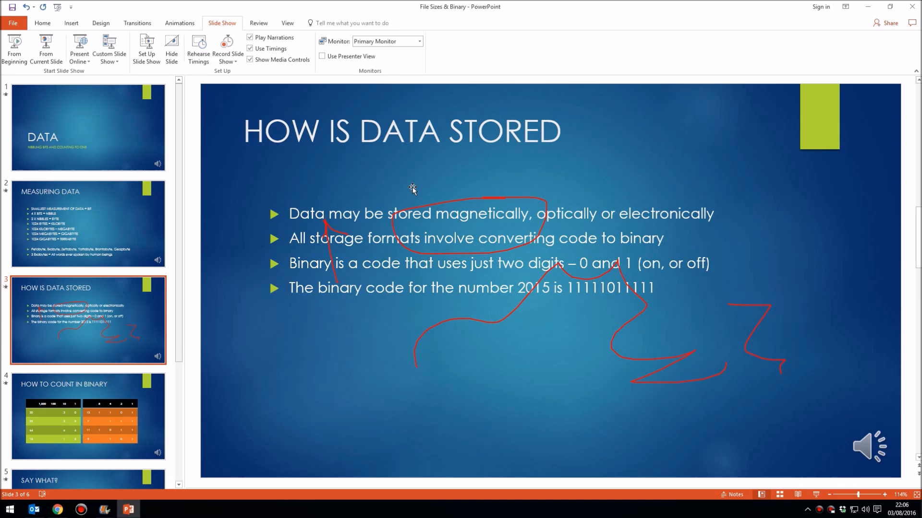
{"action": "mouse_move", "coordinate": [273, 121]}
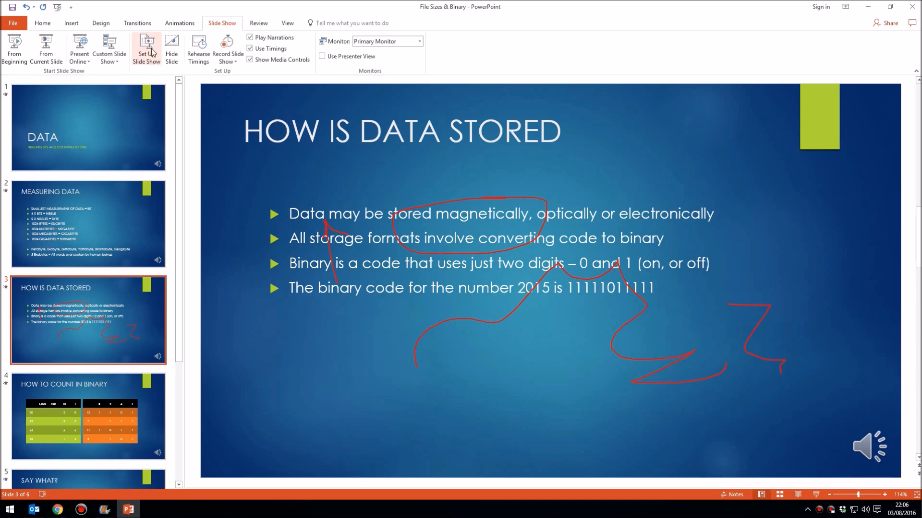
{"action": "mouse_move", "coordinate": [145, 49]}
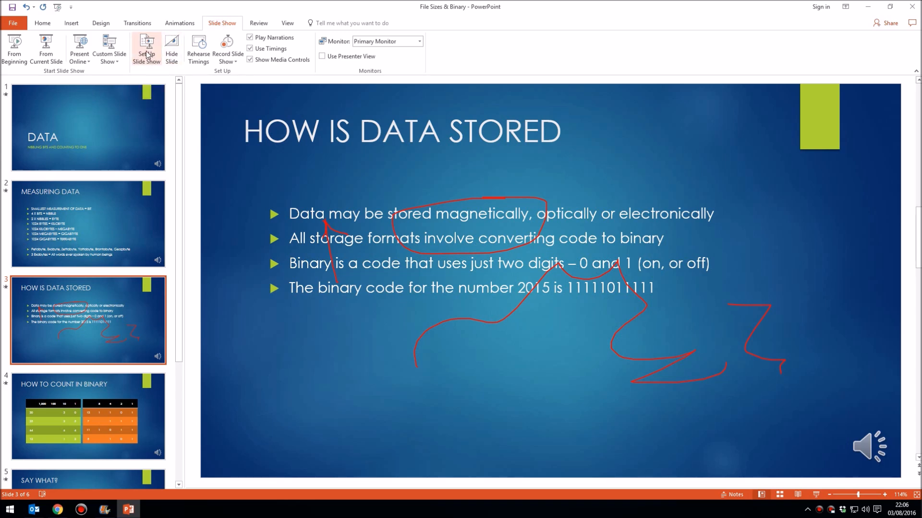
{"action": "left_click", "coordinate": [146, 49]}
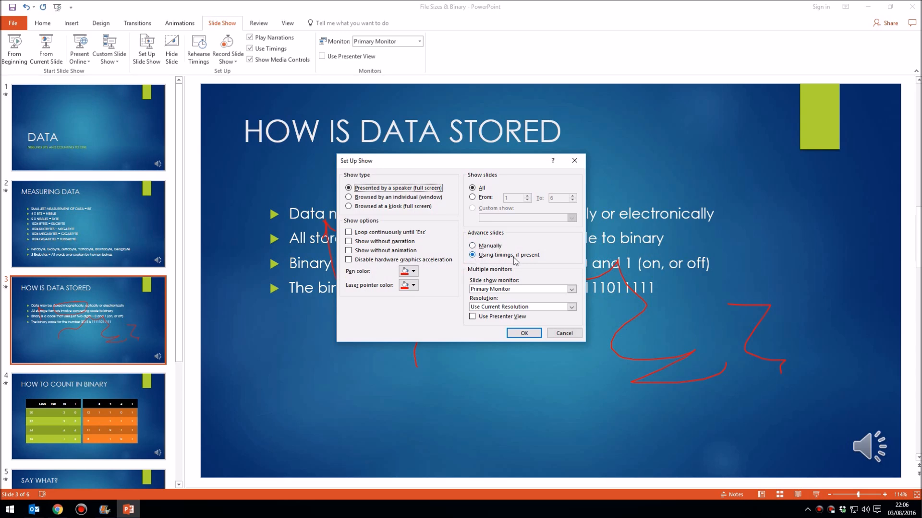
{"action": "mouse_move", "coordinate": [528, 261]}
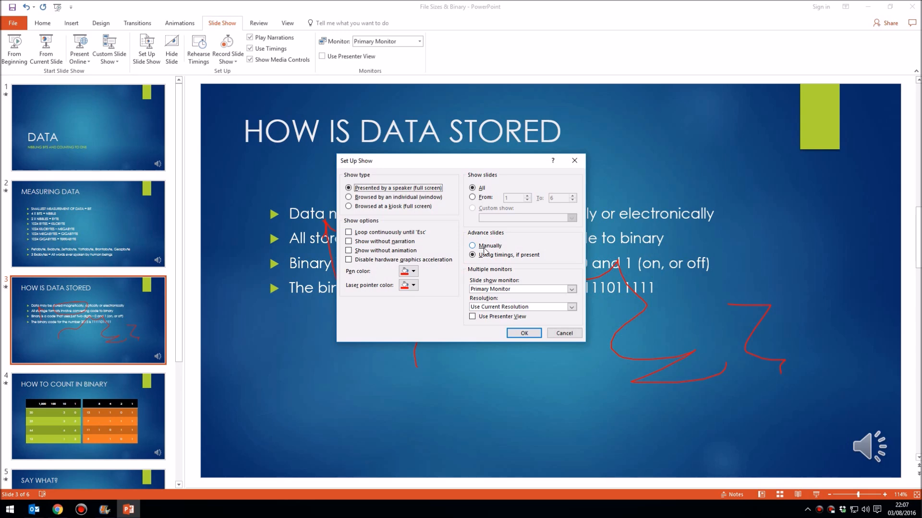
{"action": "left_click", "coordinate": [472, 246]}
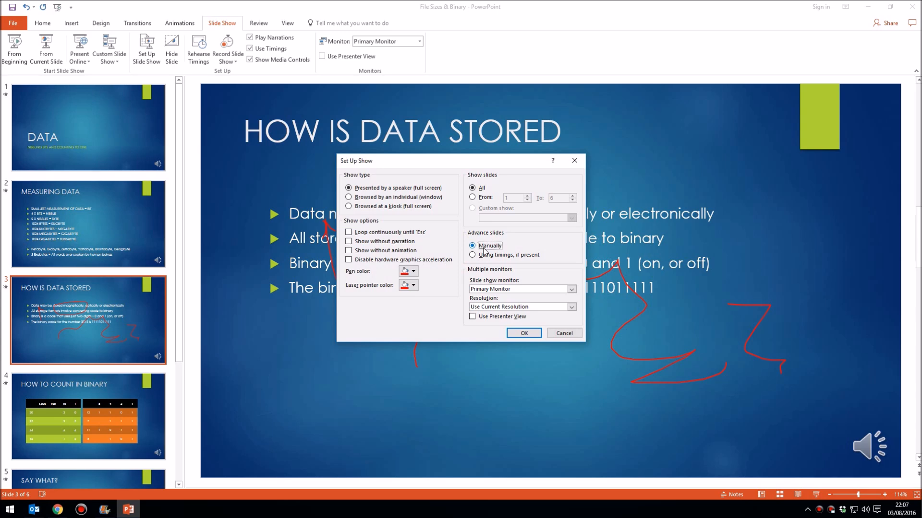
{"action": "left_click", "coordinate": [473, 254]}
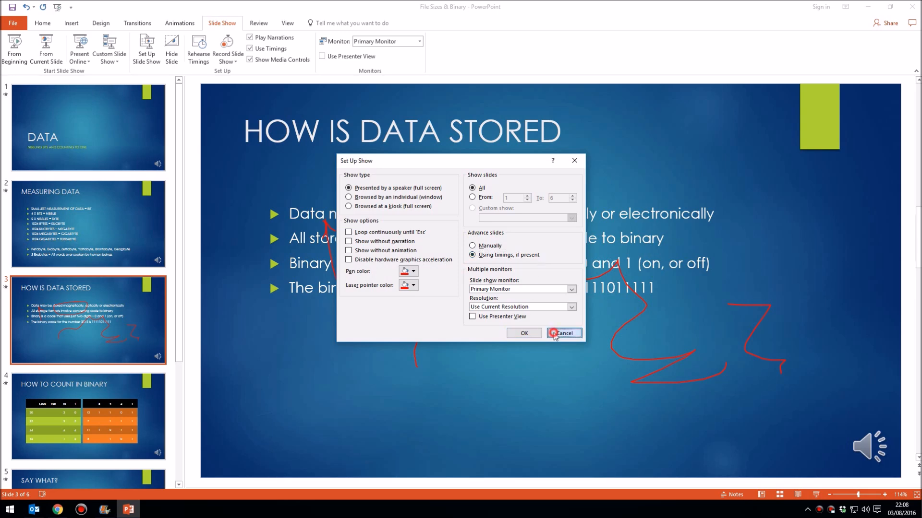
{"action": "left_click", "coordinate": [563, 333]}
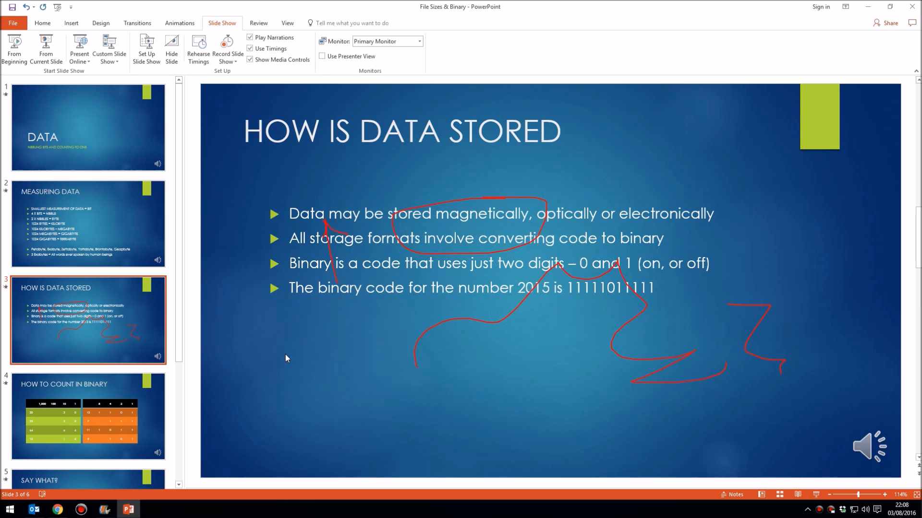